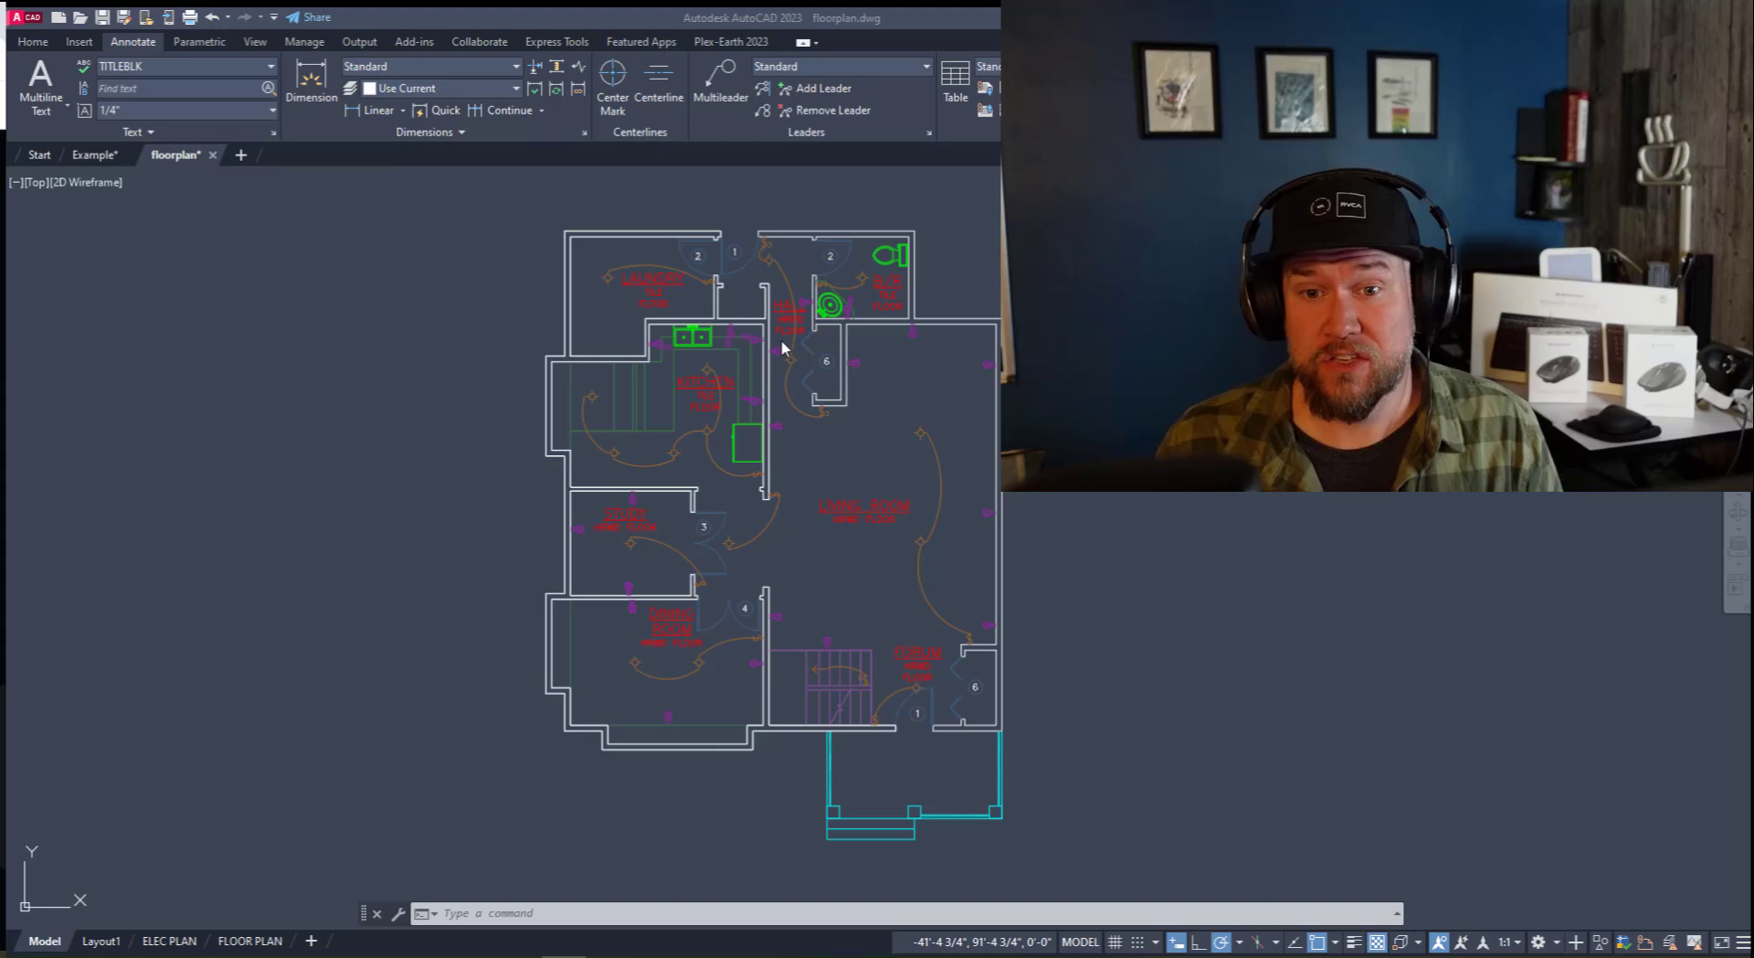
mouse_move(808, 734)
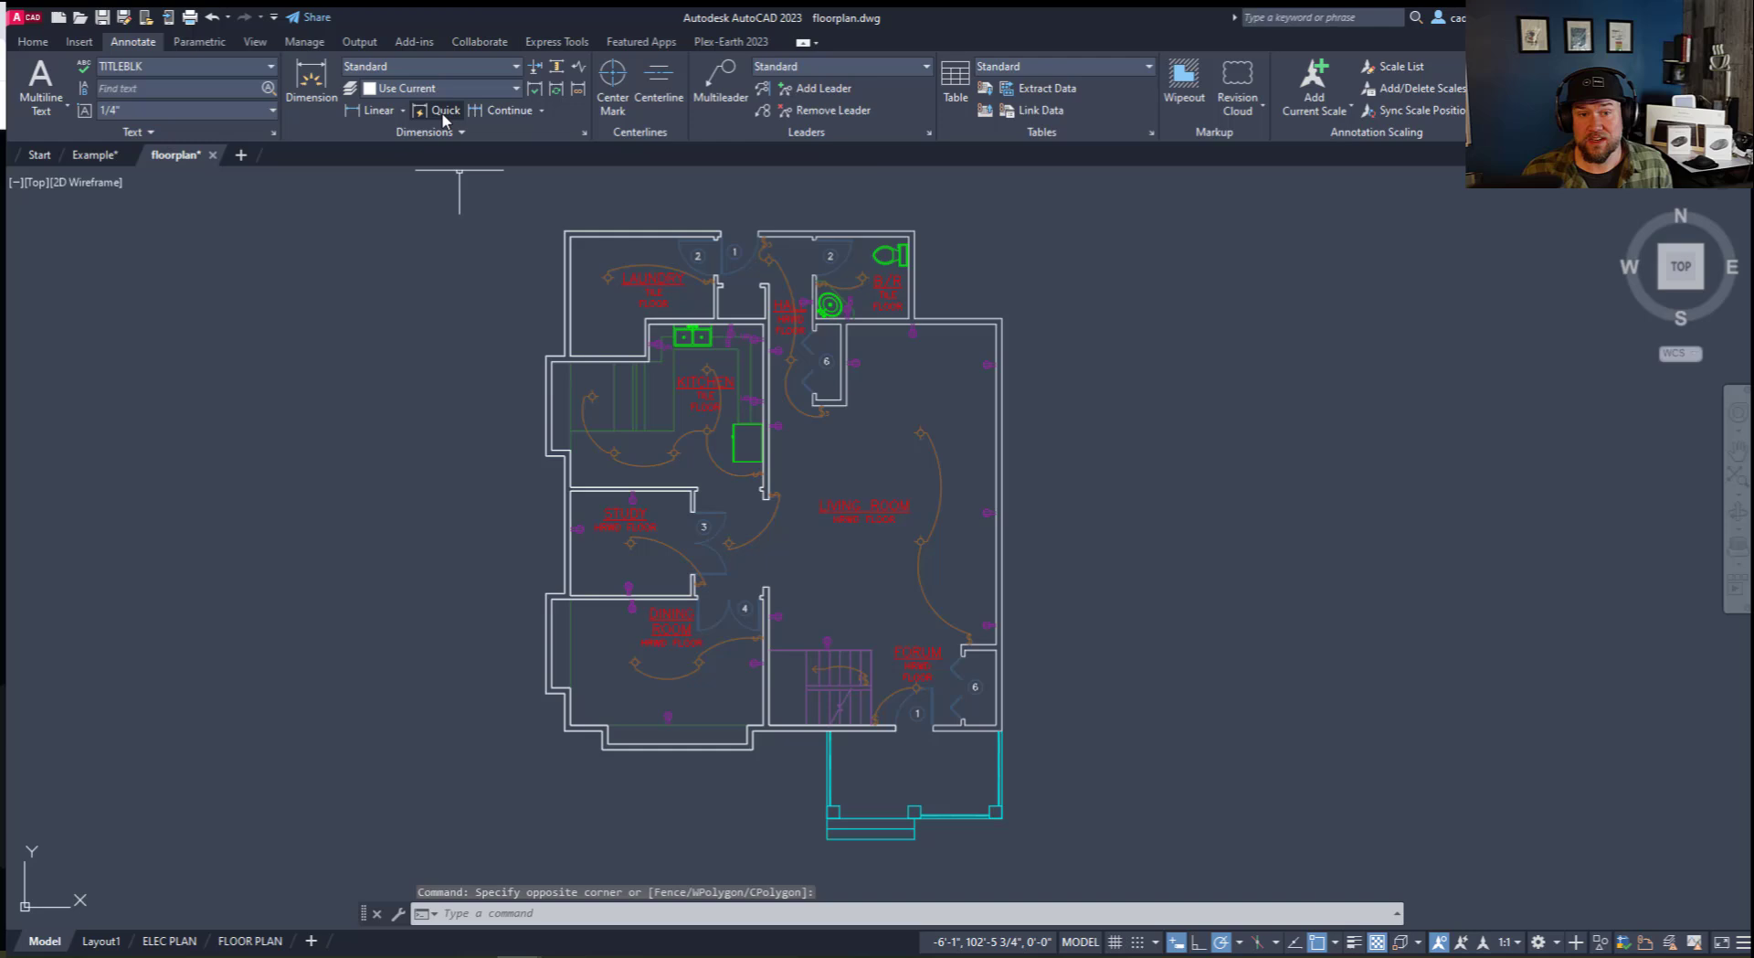
mouse_move(444, 110)
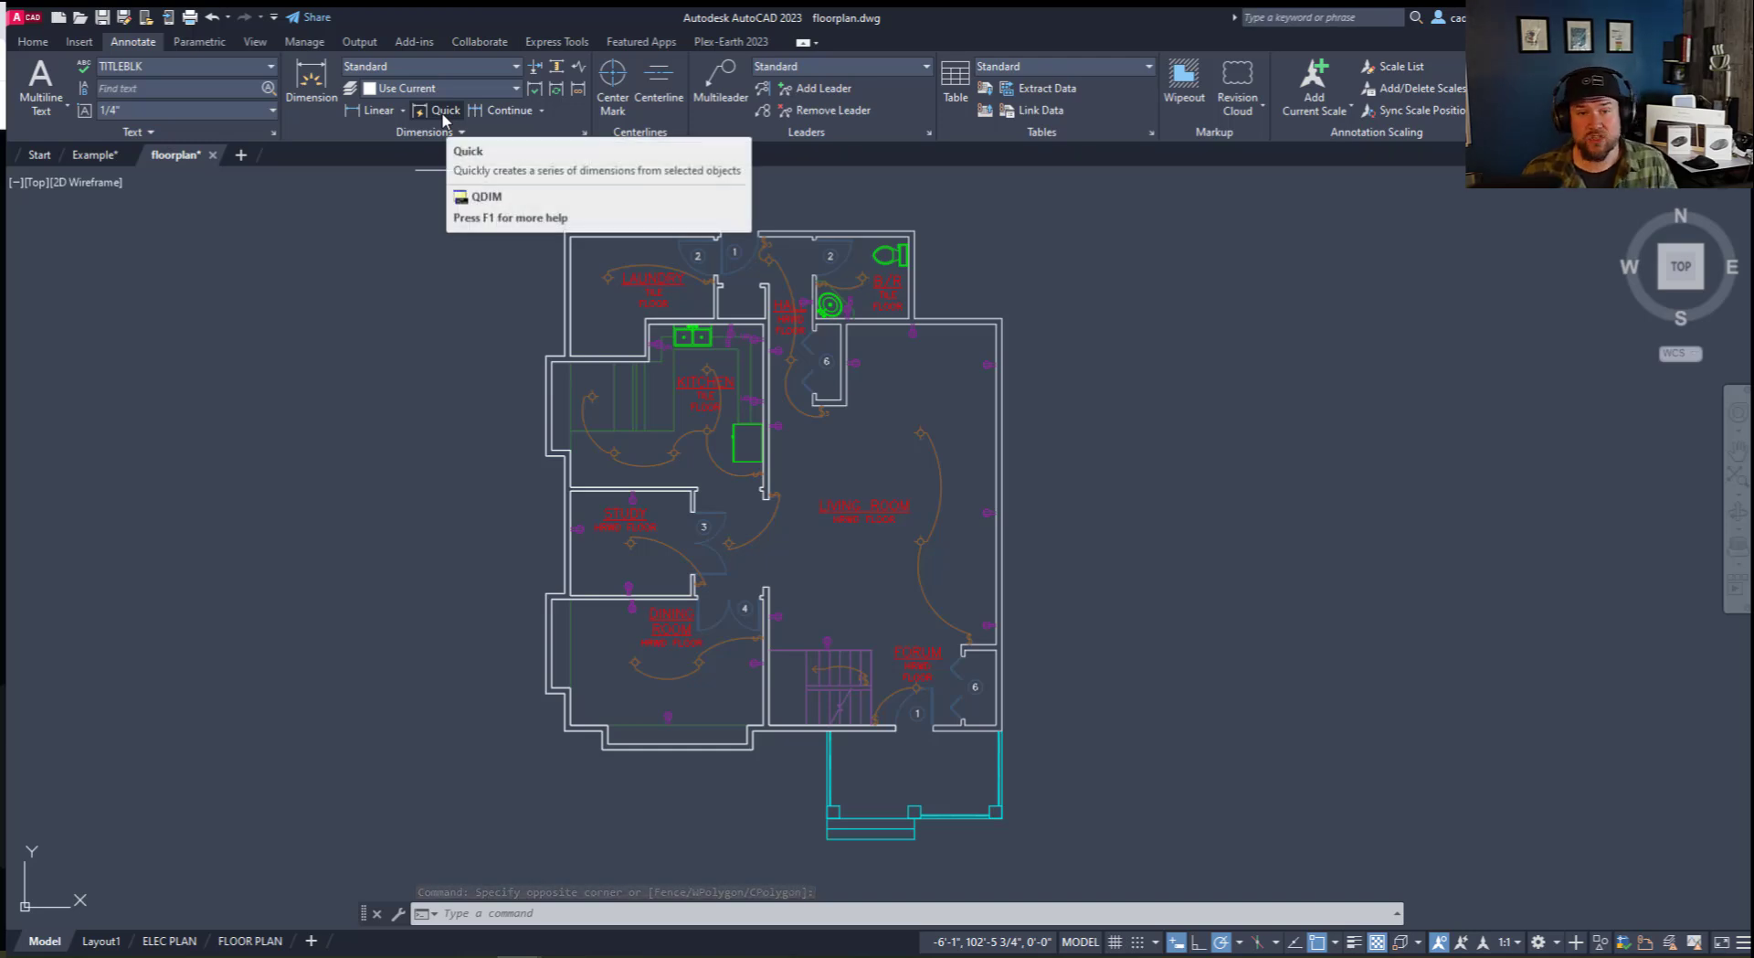
mouse_move(445, 110)
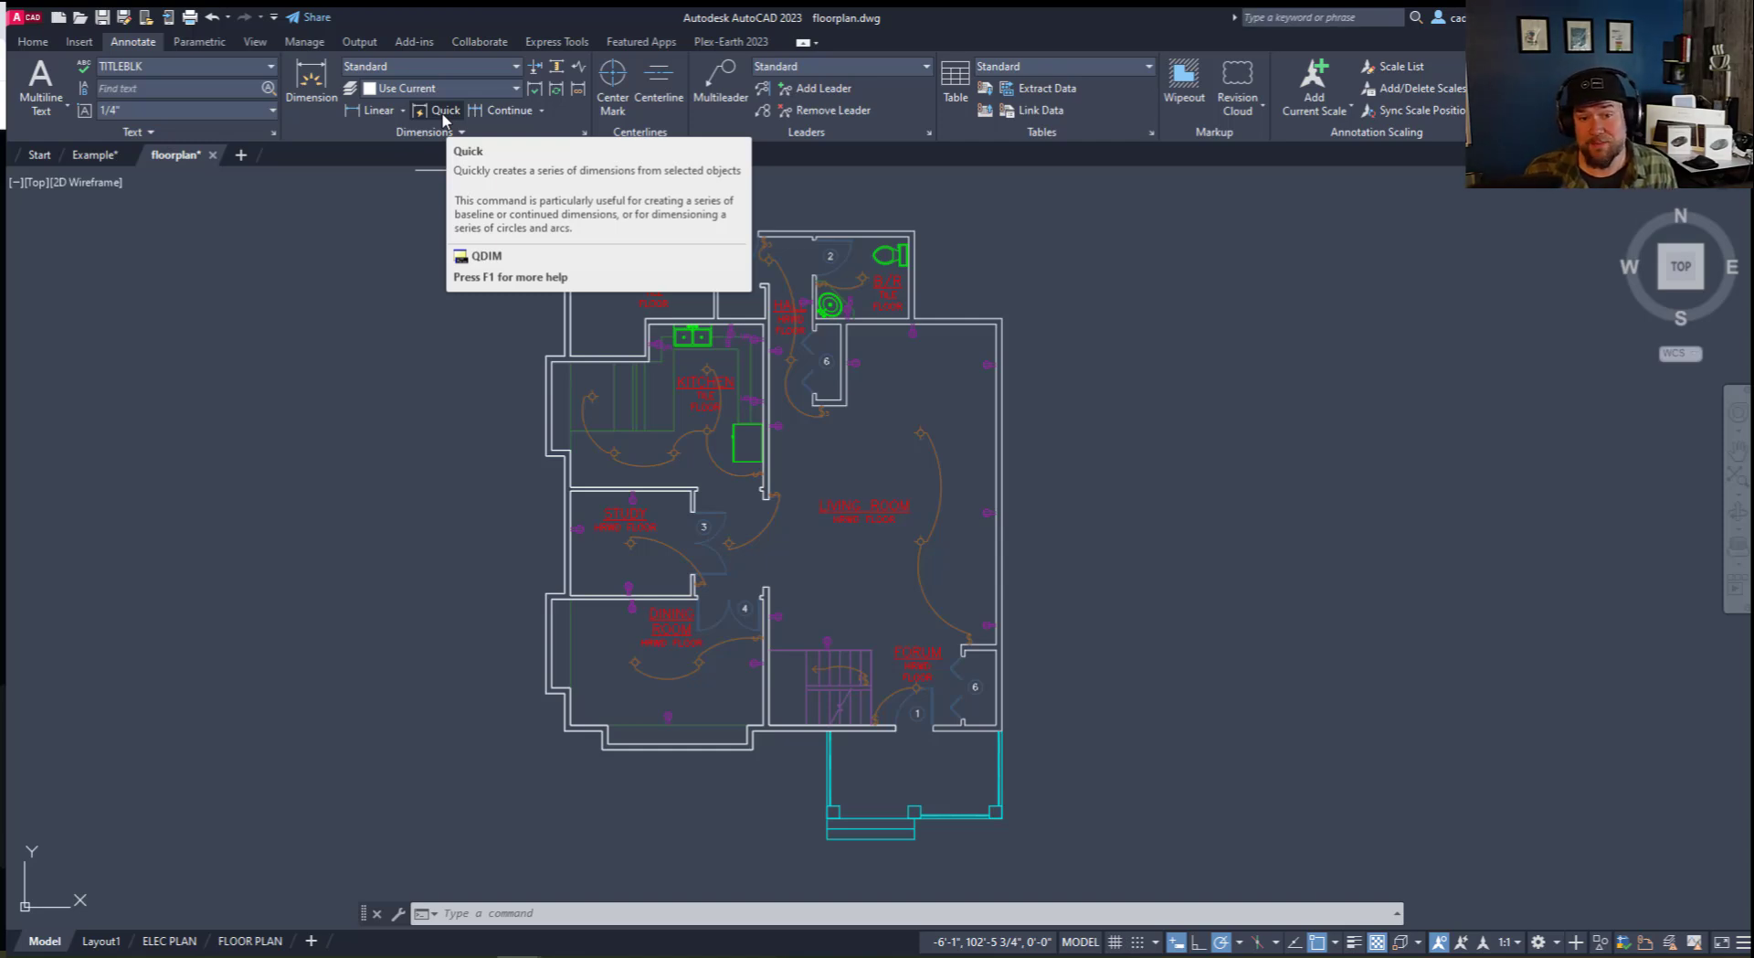
Step: Start Quick Dimension (QDIM) to dimension the left exterior wall automatically
left_click(443, 110)
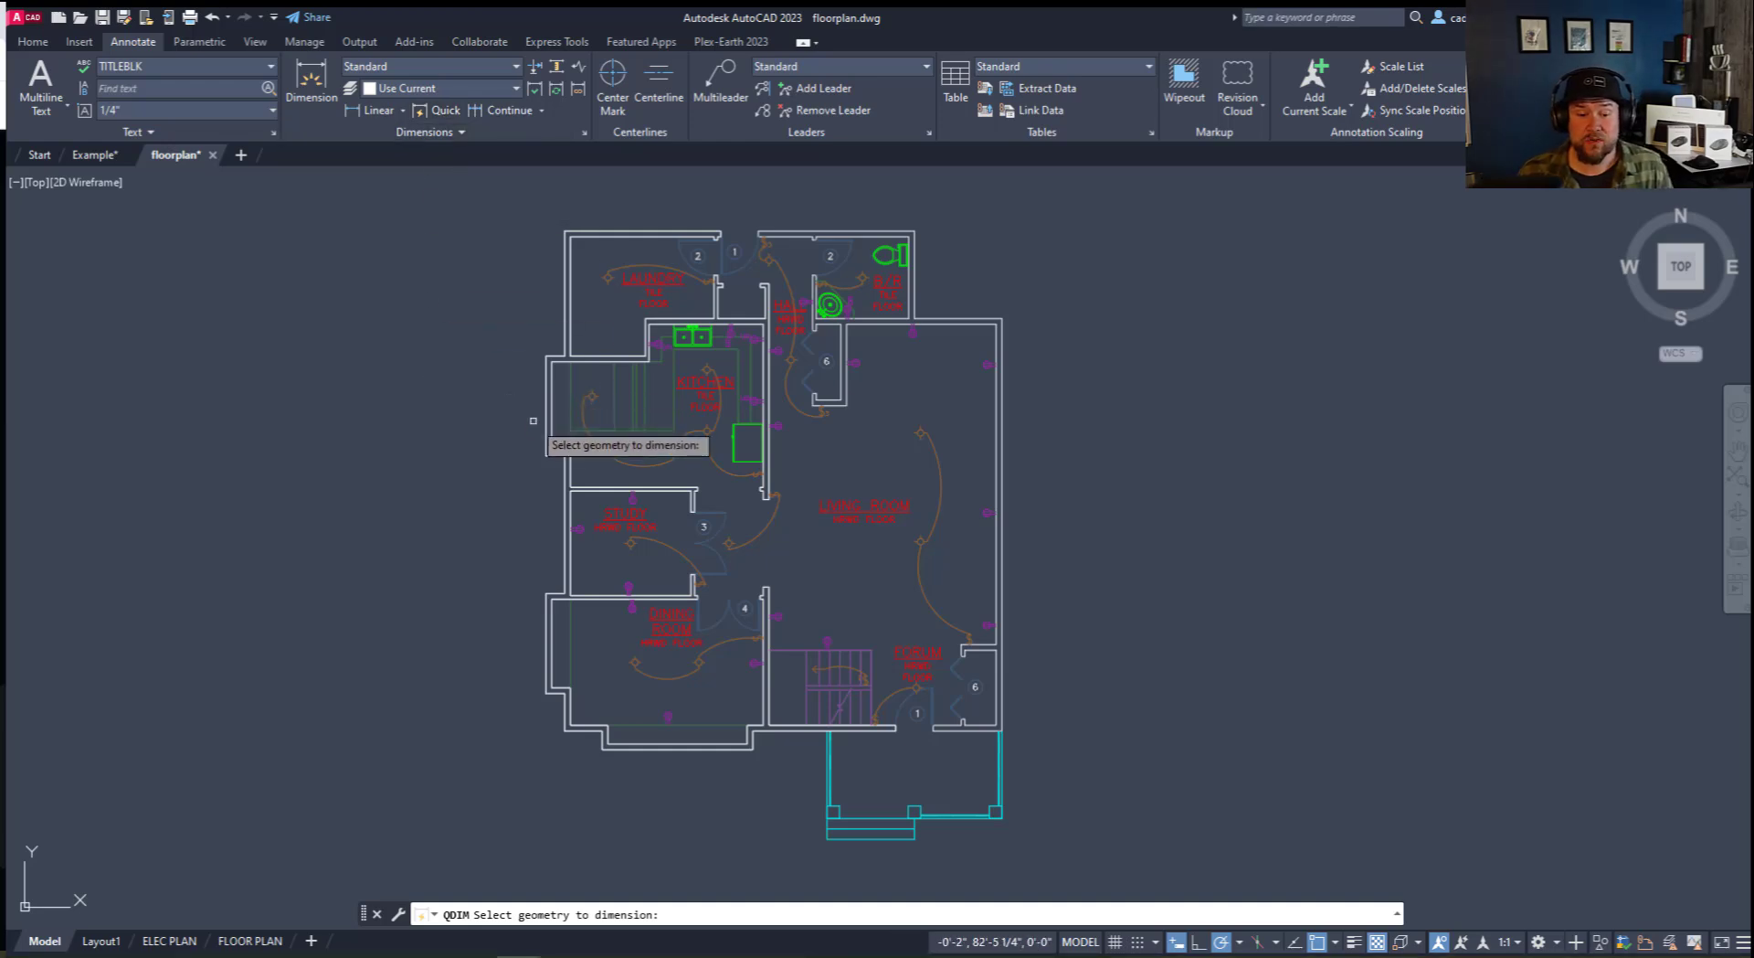
mouse_move(515, 465)
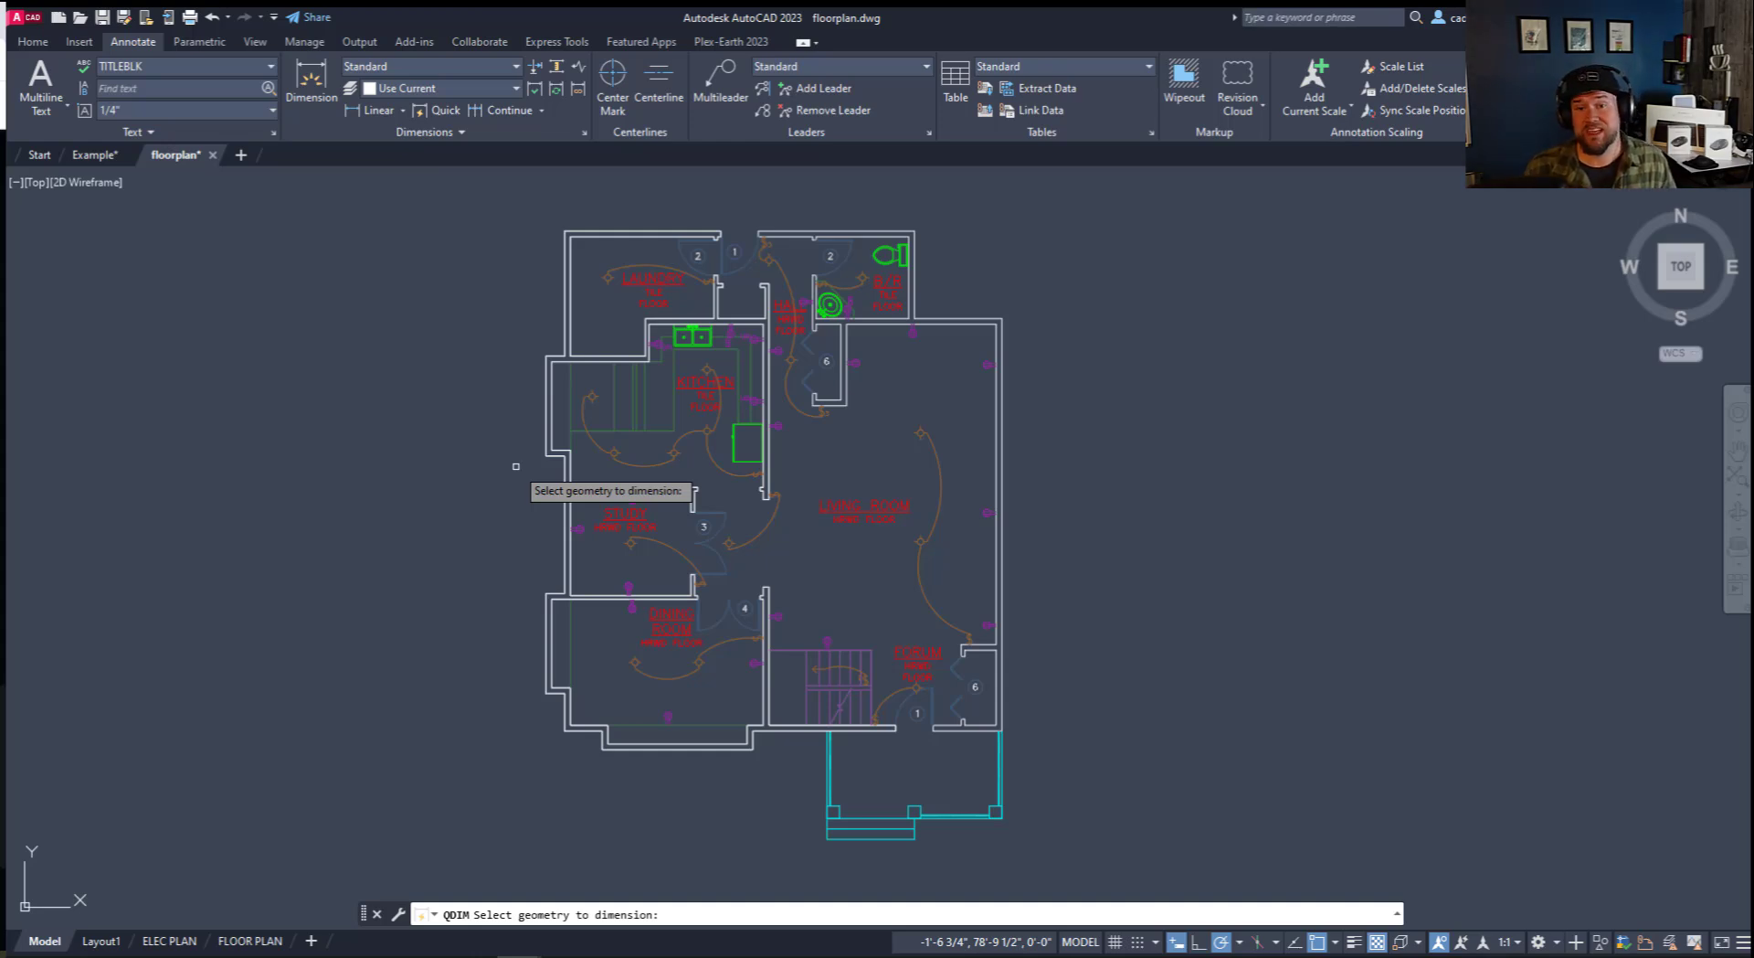
mouse_move(546, 426)
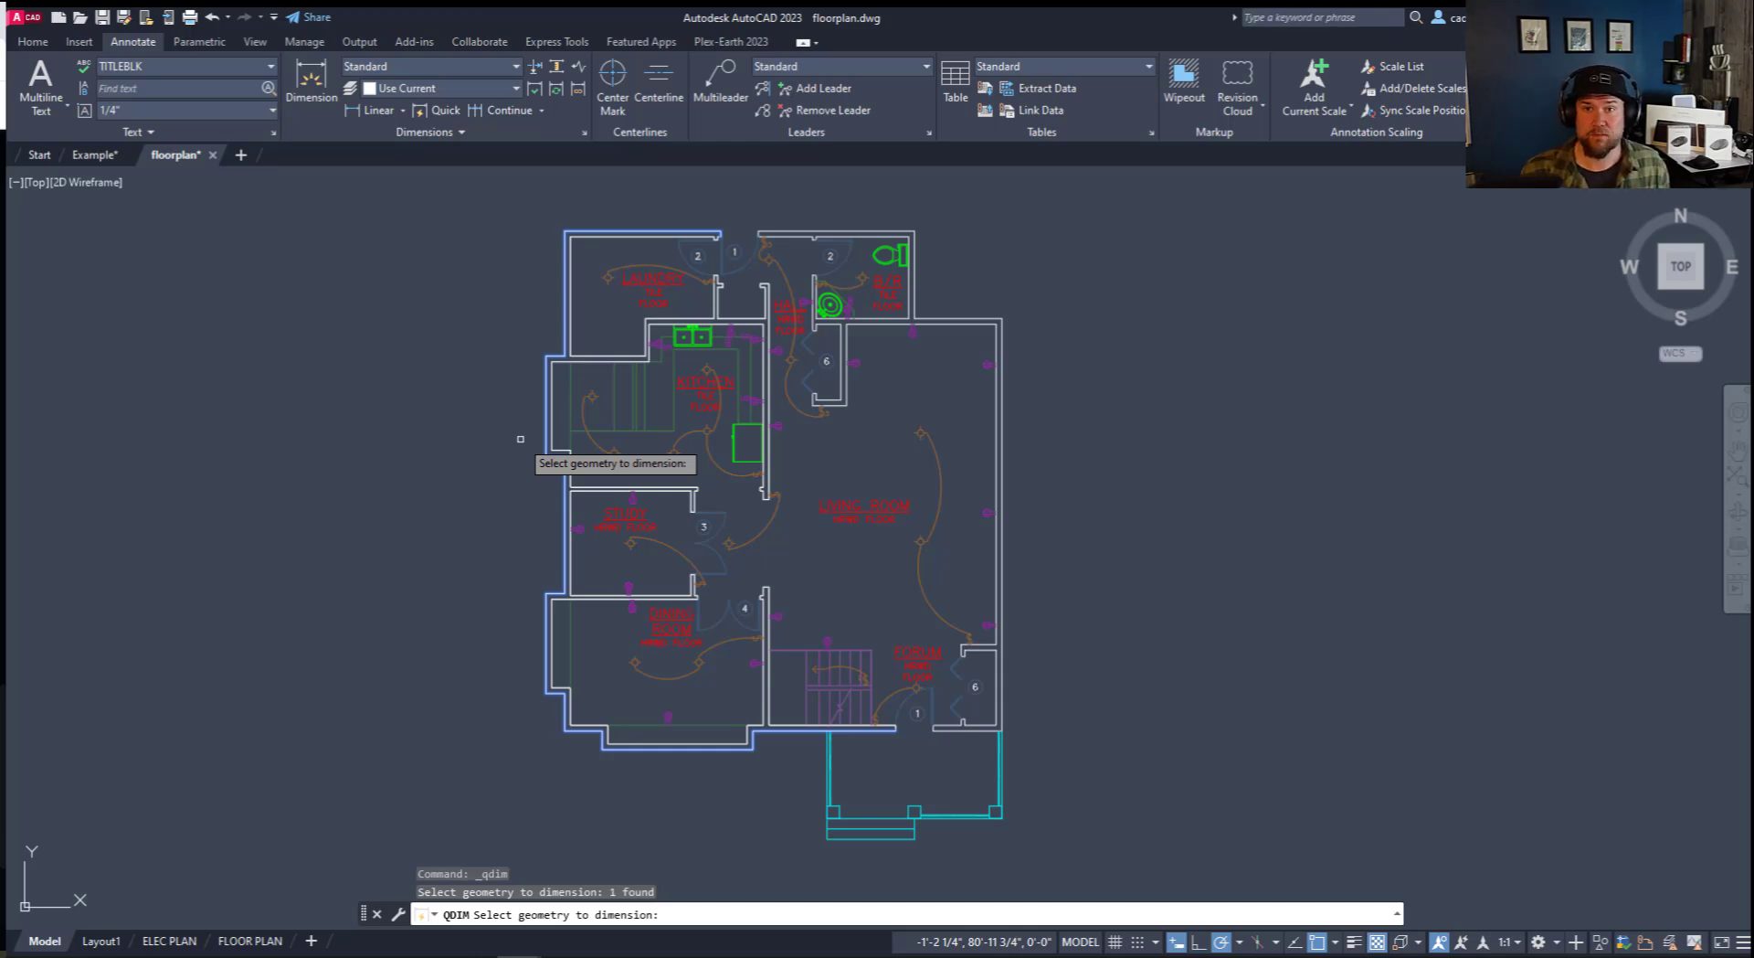
mouse_move(876, 749)
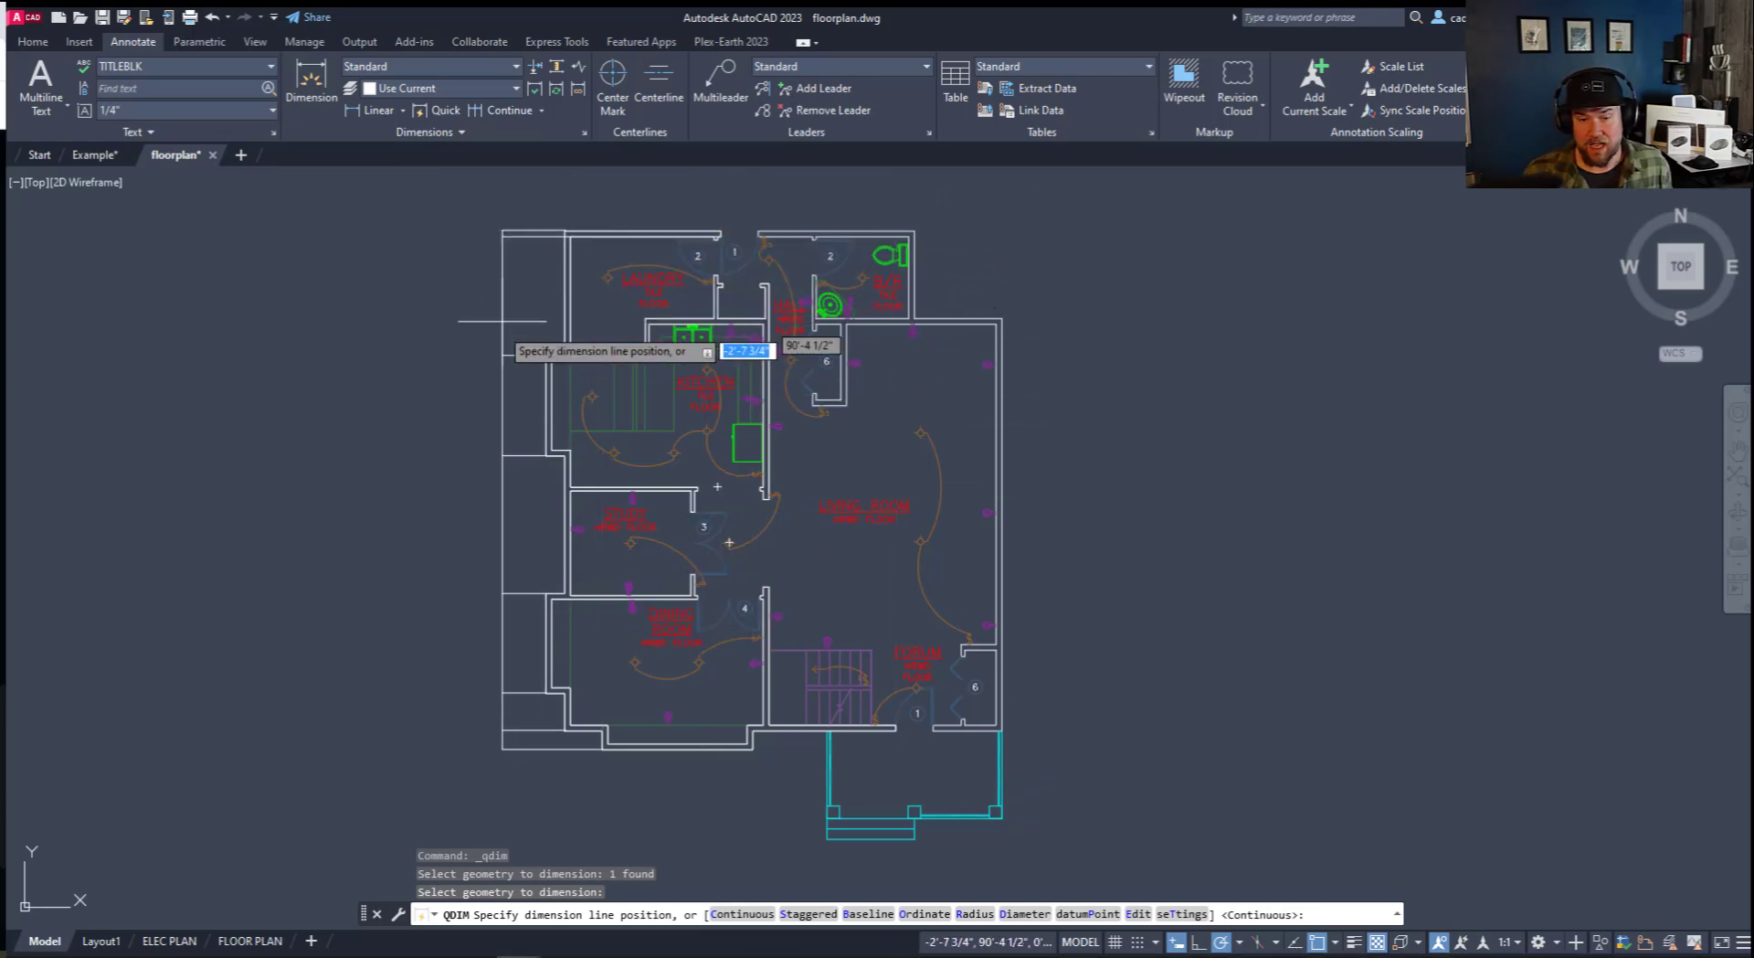
mouse_move(705, 597)
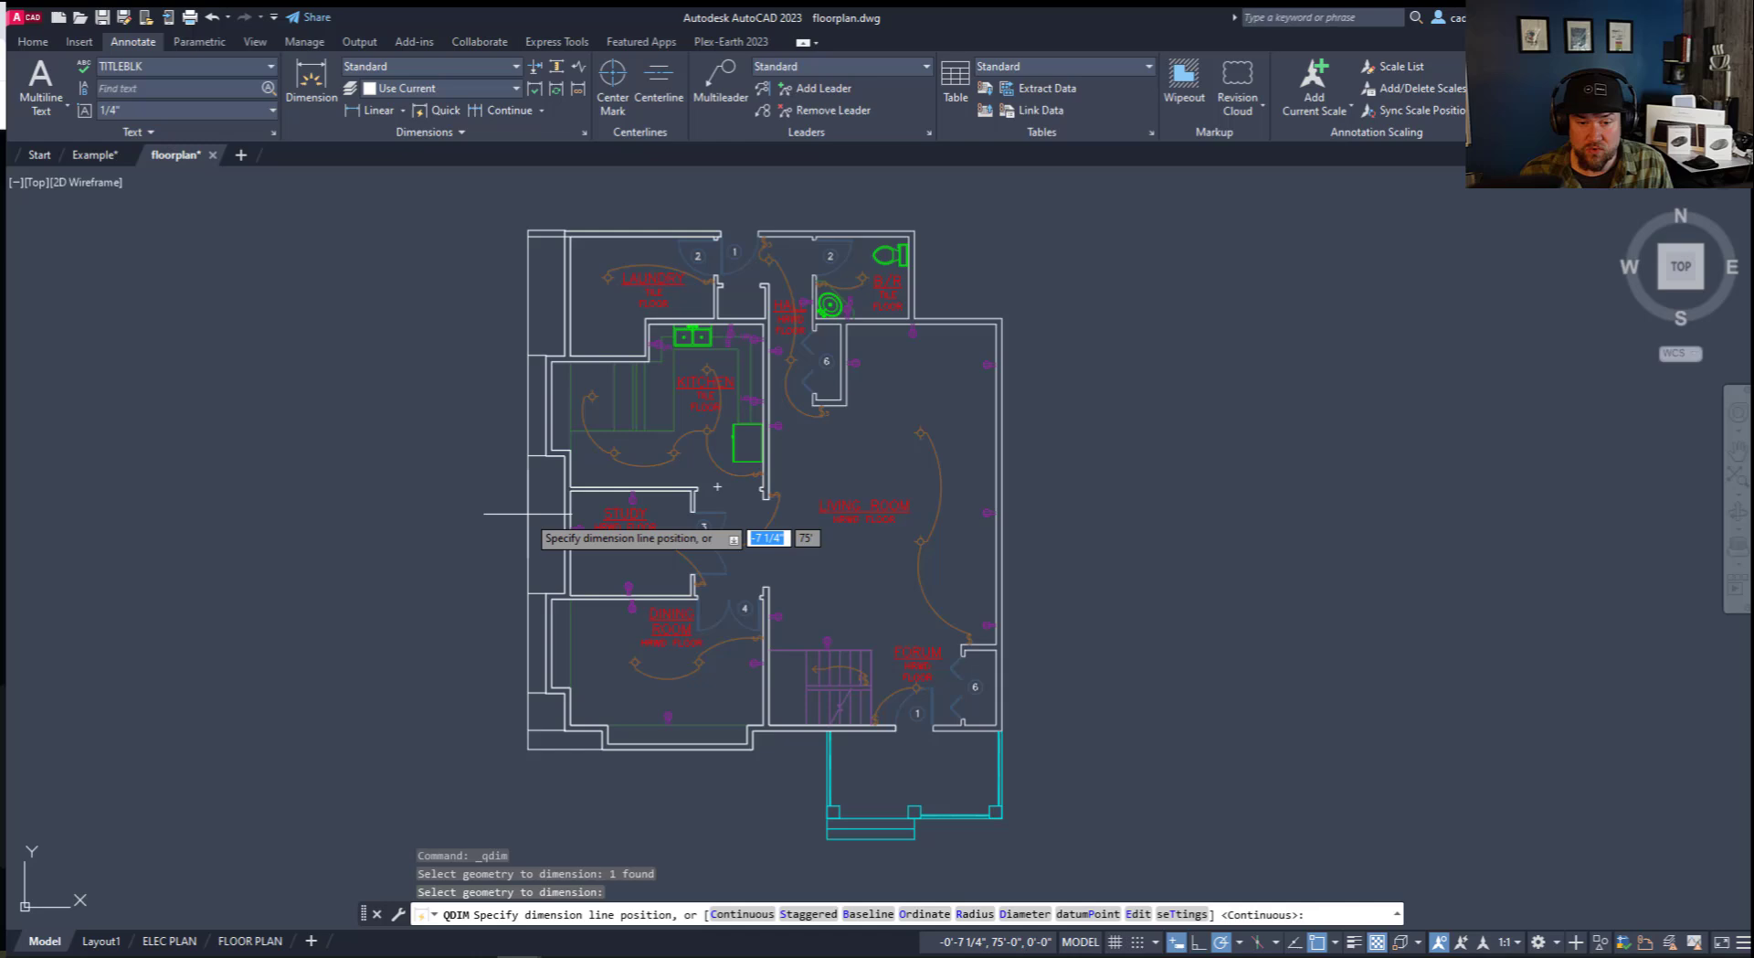
Step: Place the chained 8', 11' and 8' dimensions to the left of the wall
scroll("up", 3)
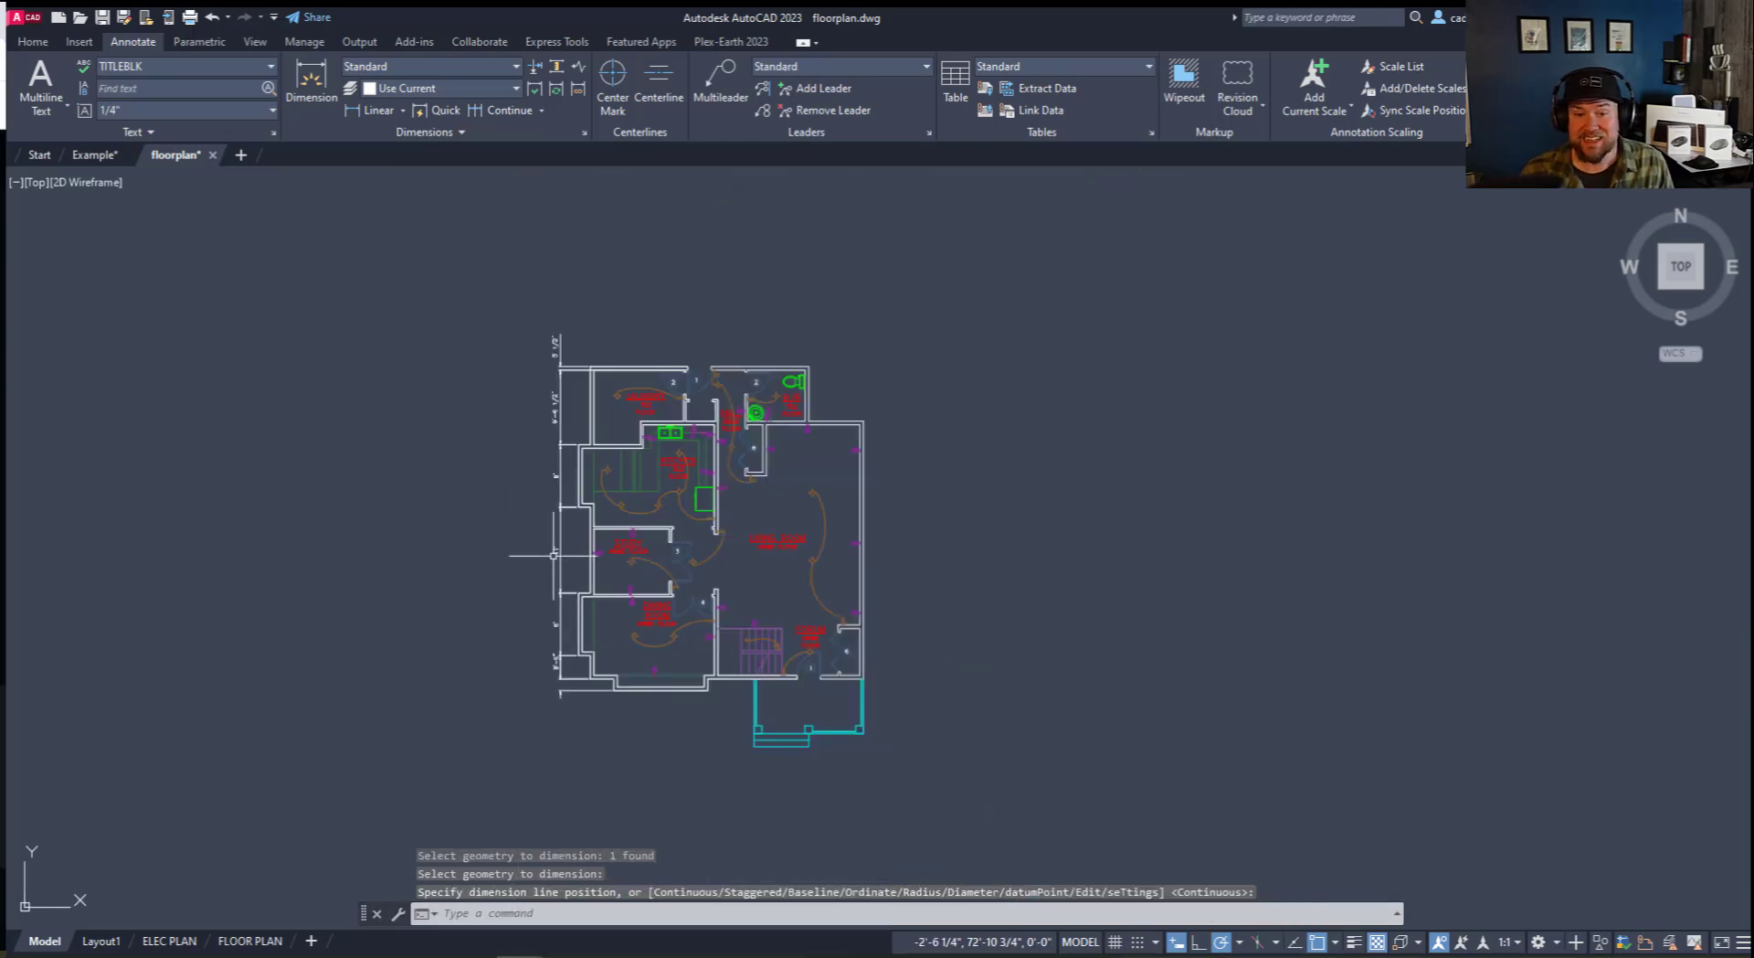
scroll("up", 3)
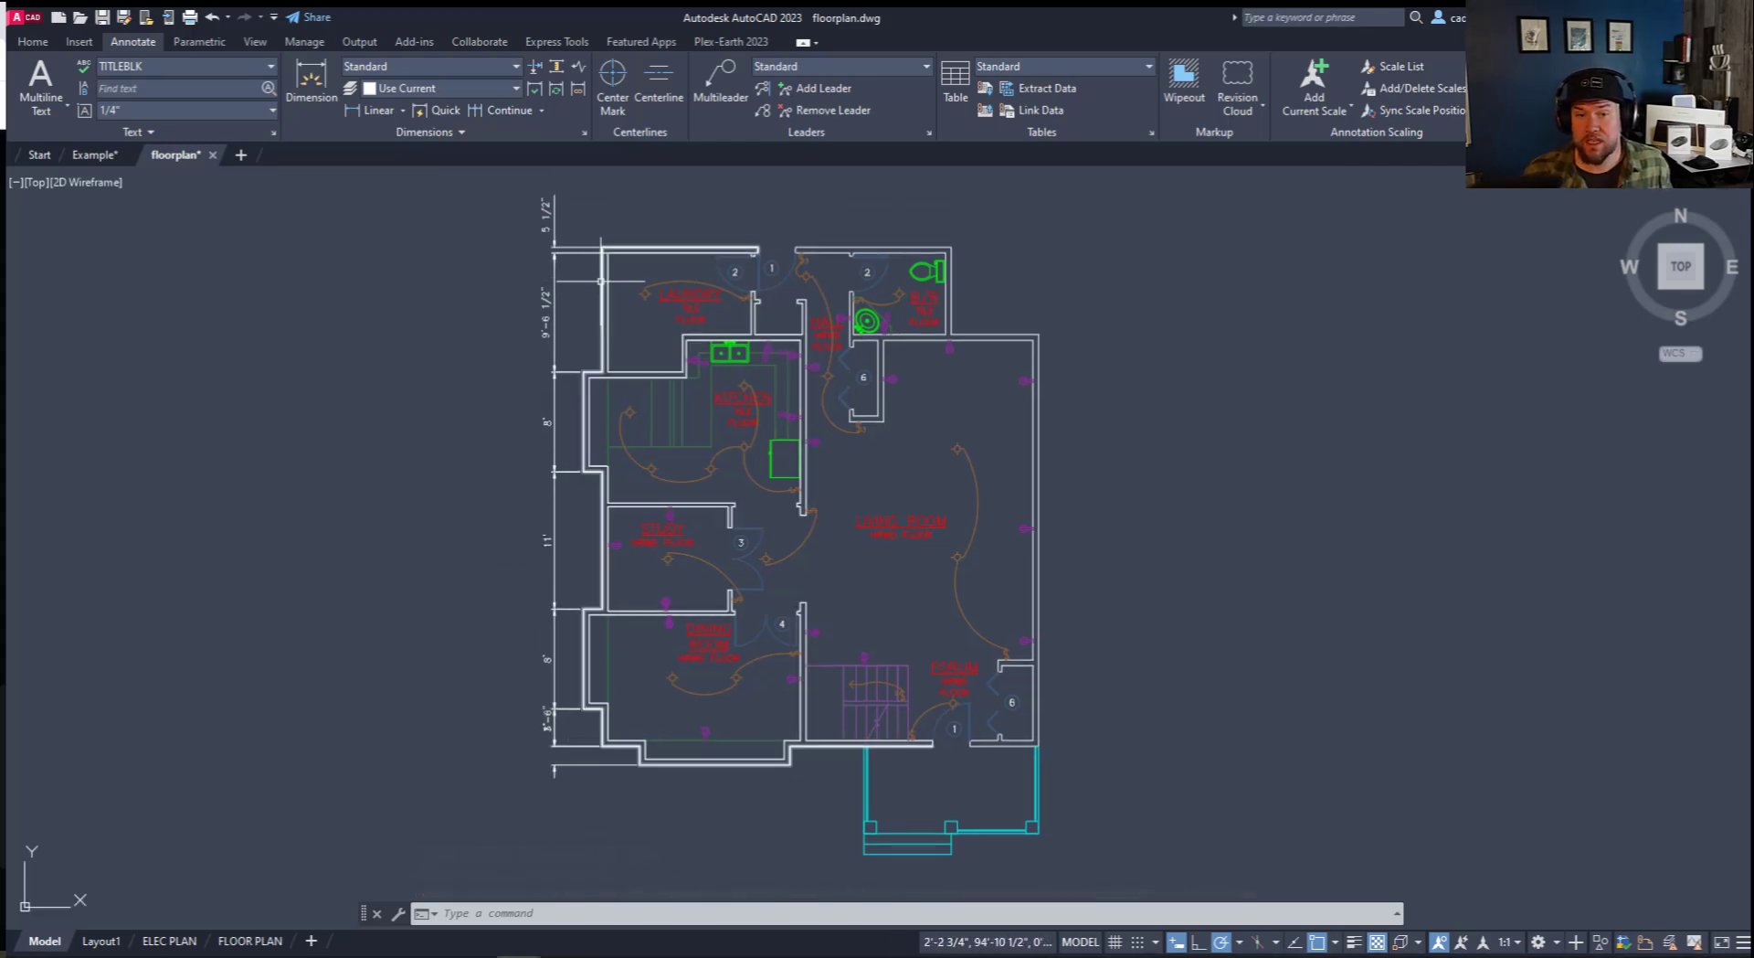
left_click(602, 503)
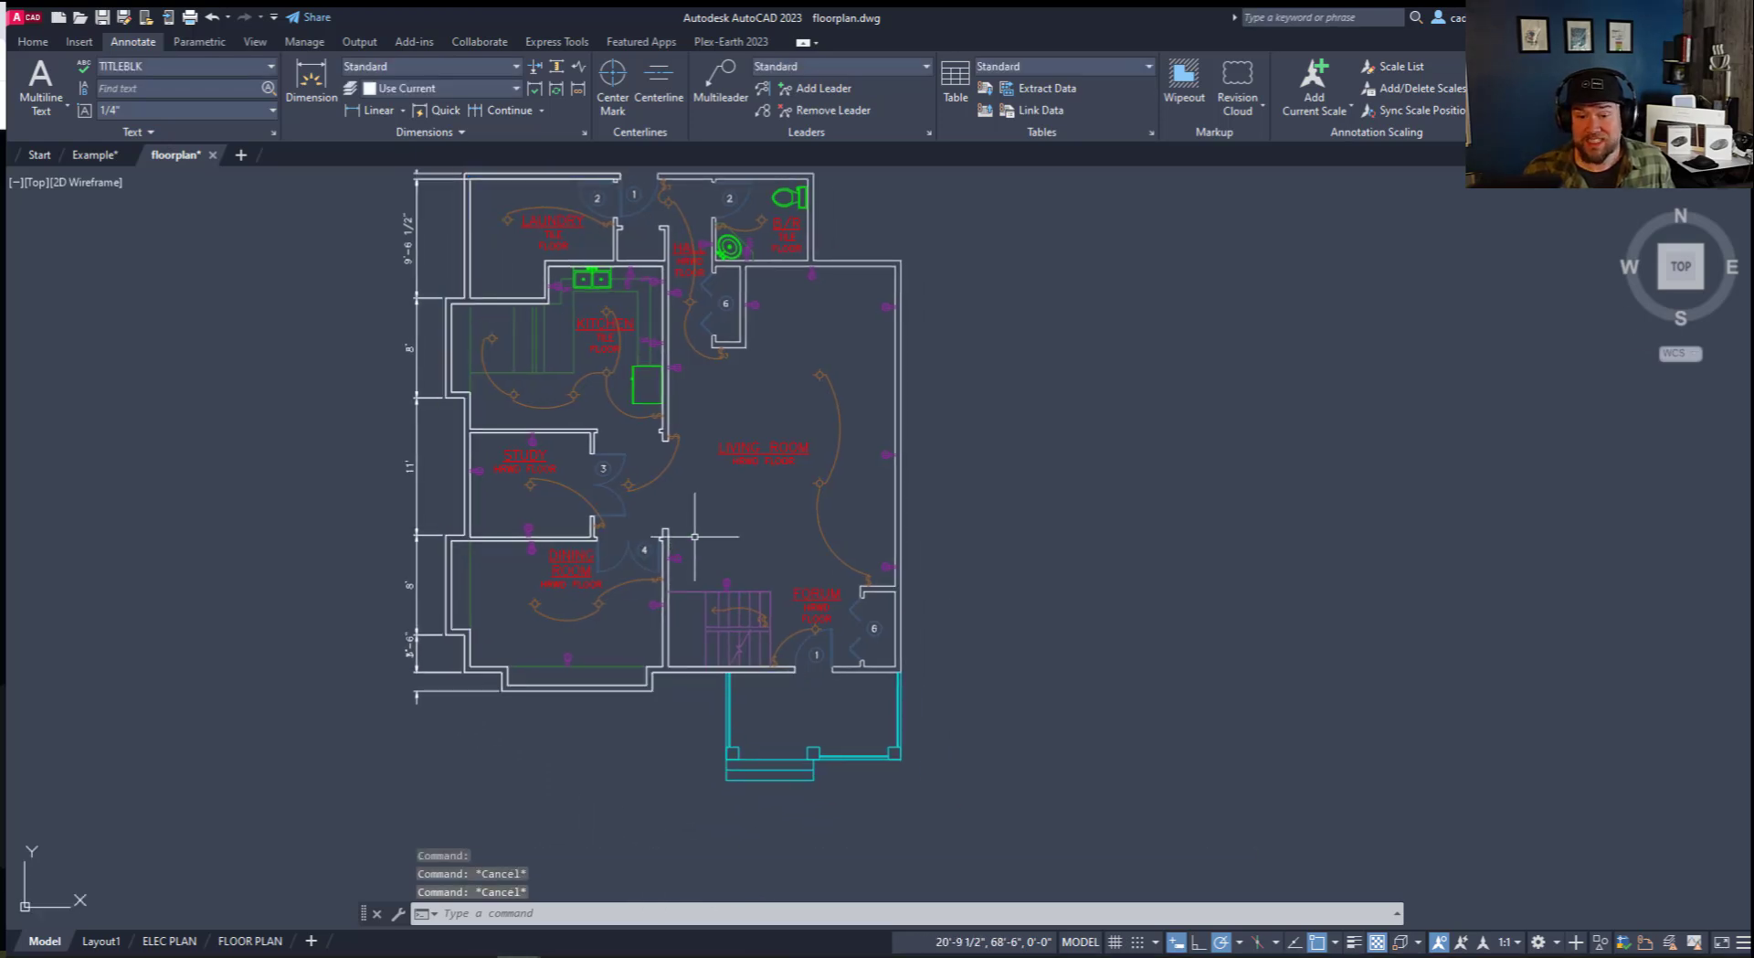
mouse_move(931, 651)
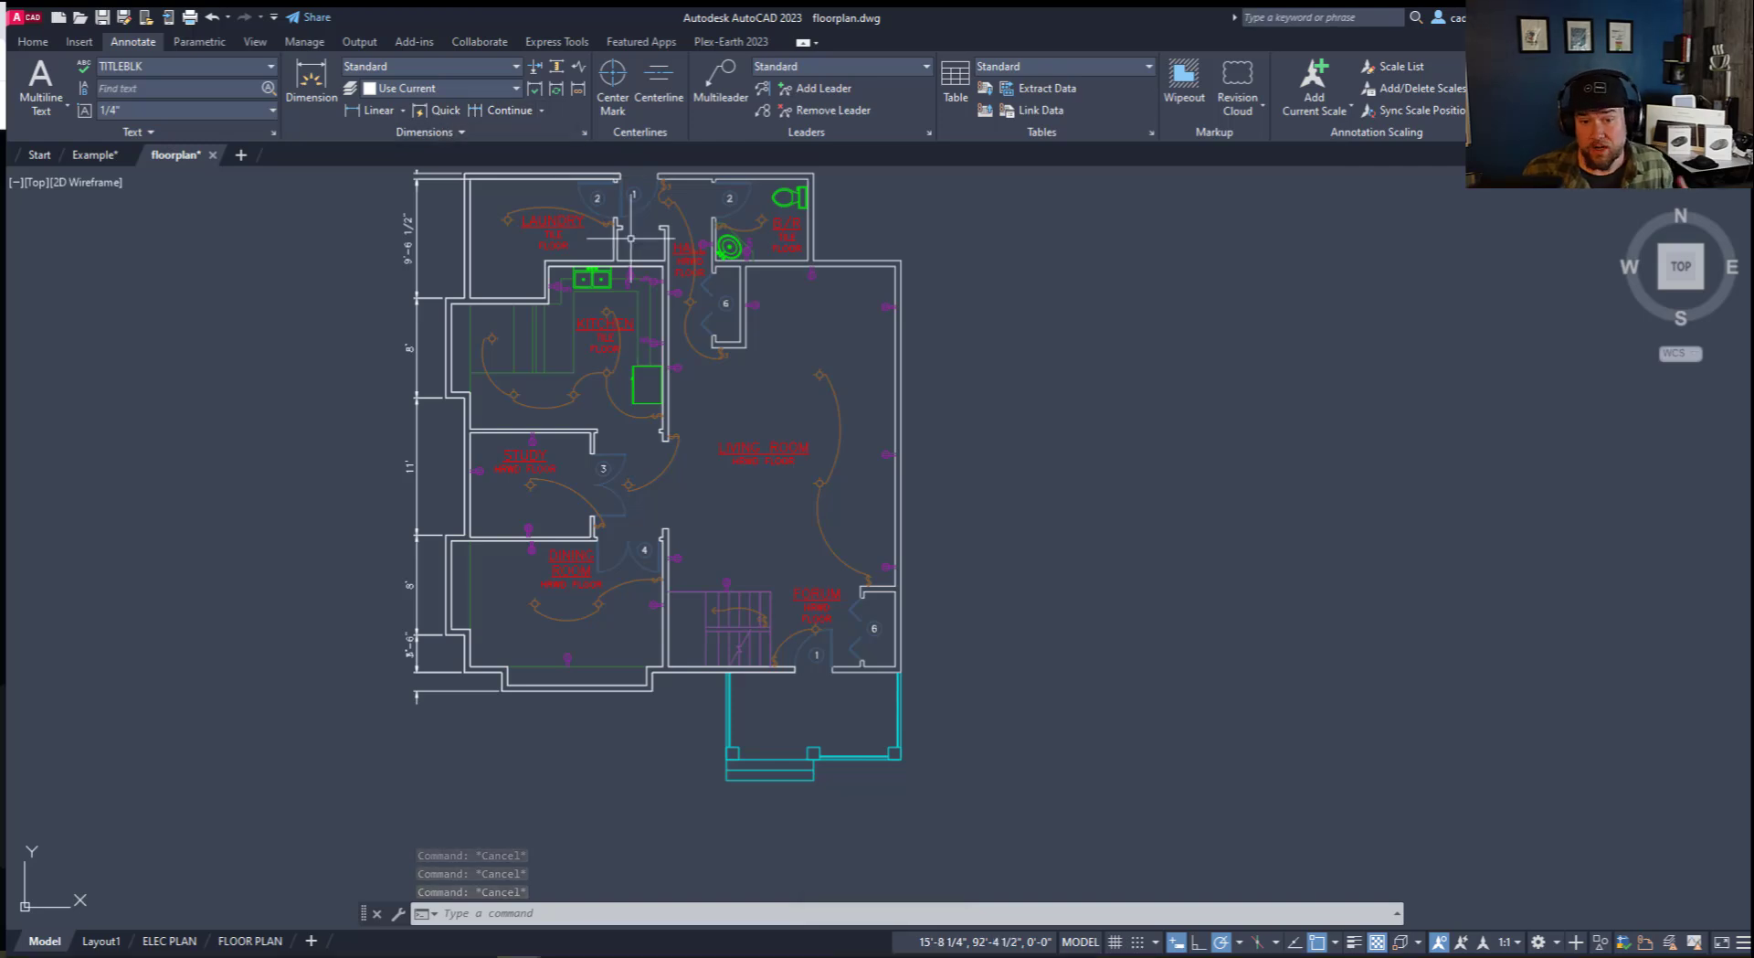
mouse_move(495, 375)
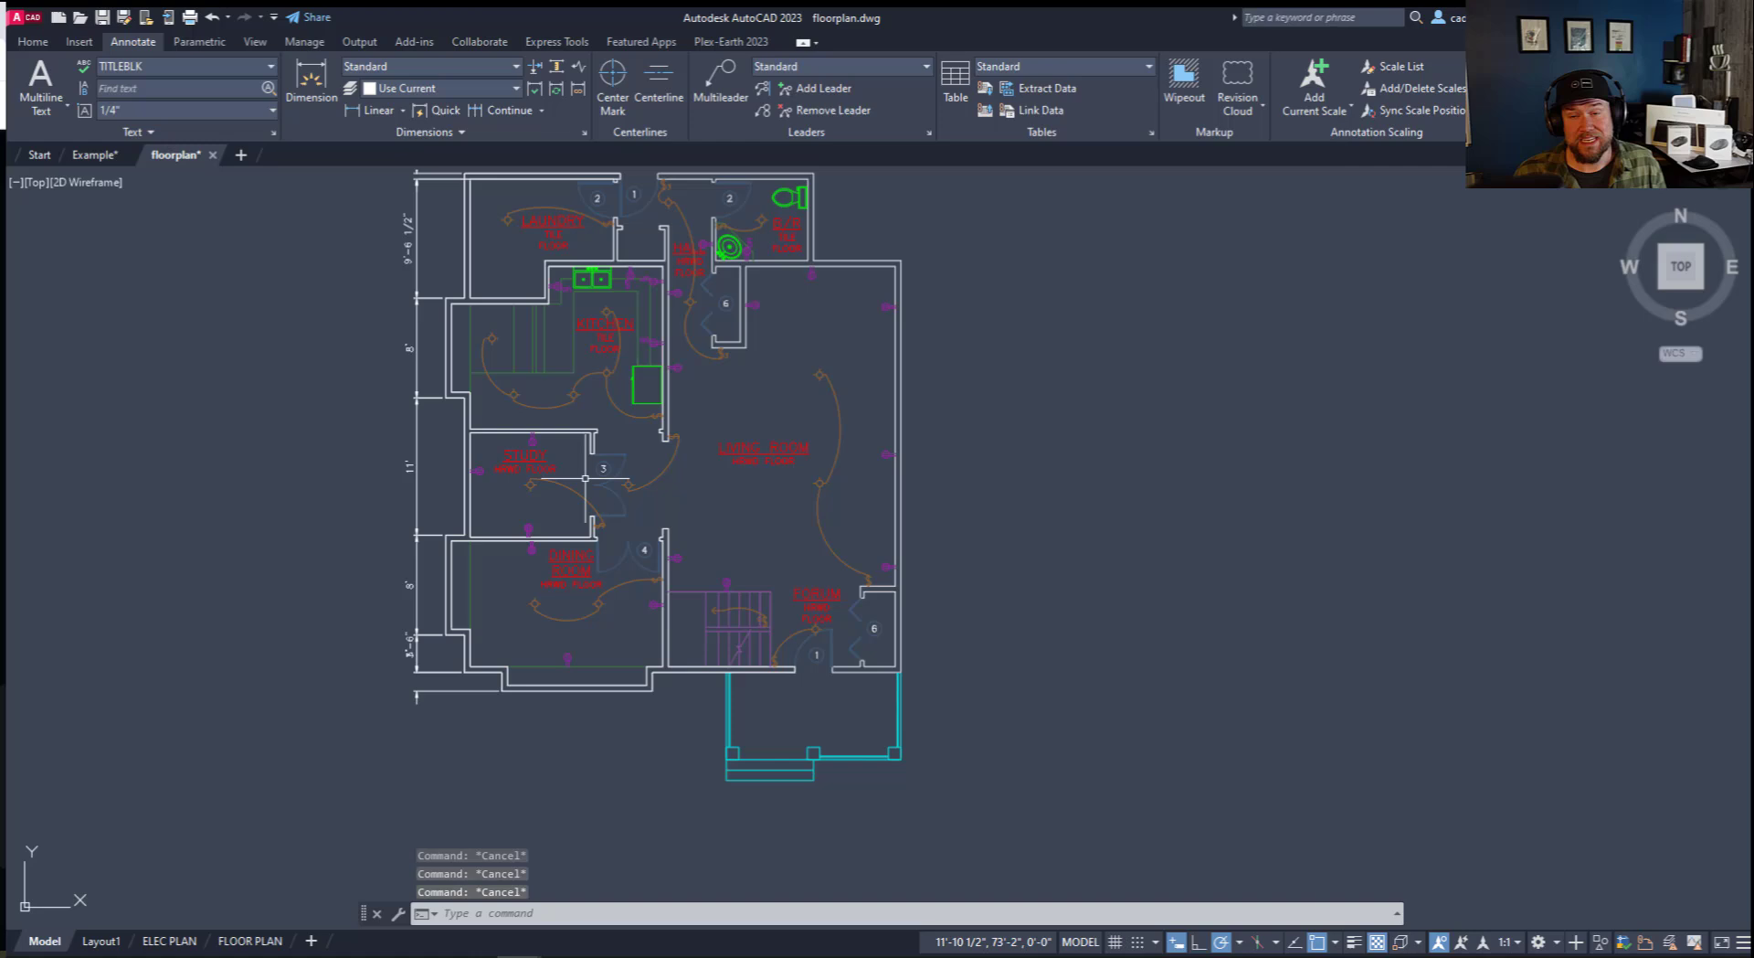
mouse_move(330, 467)
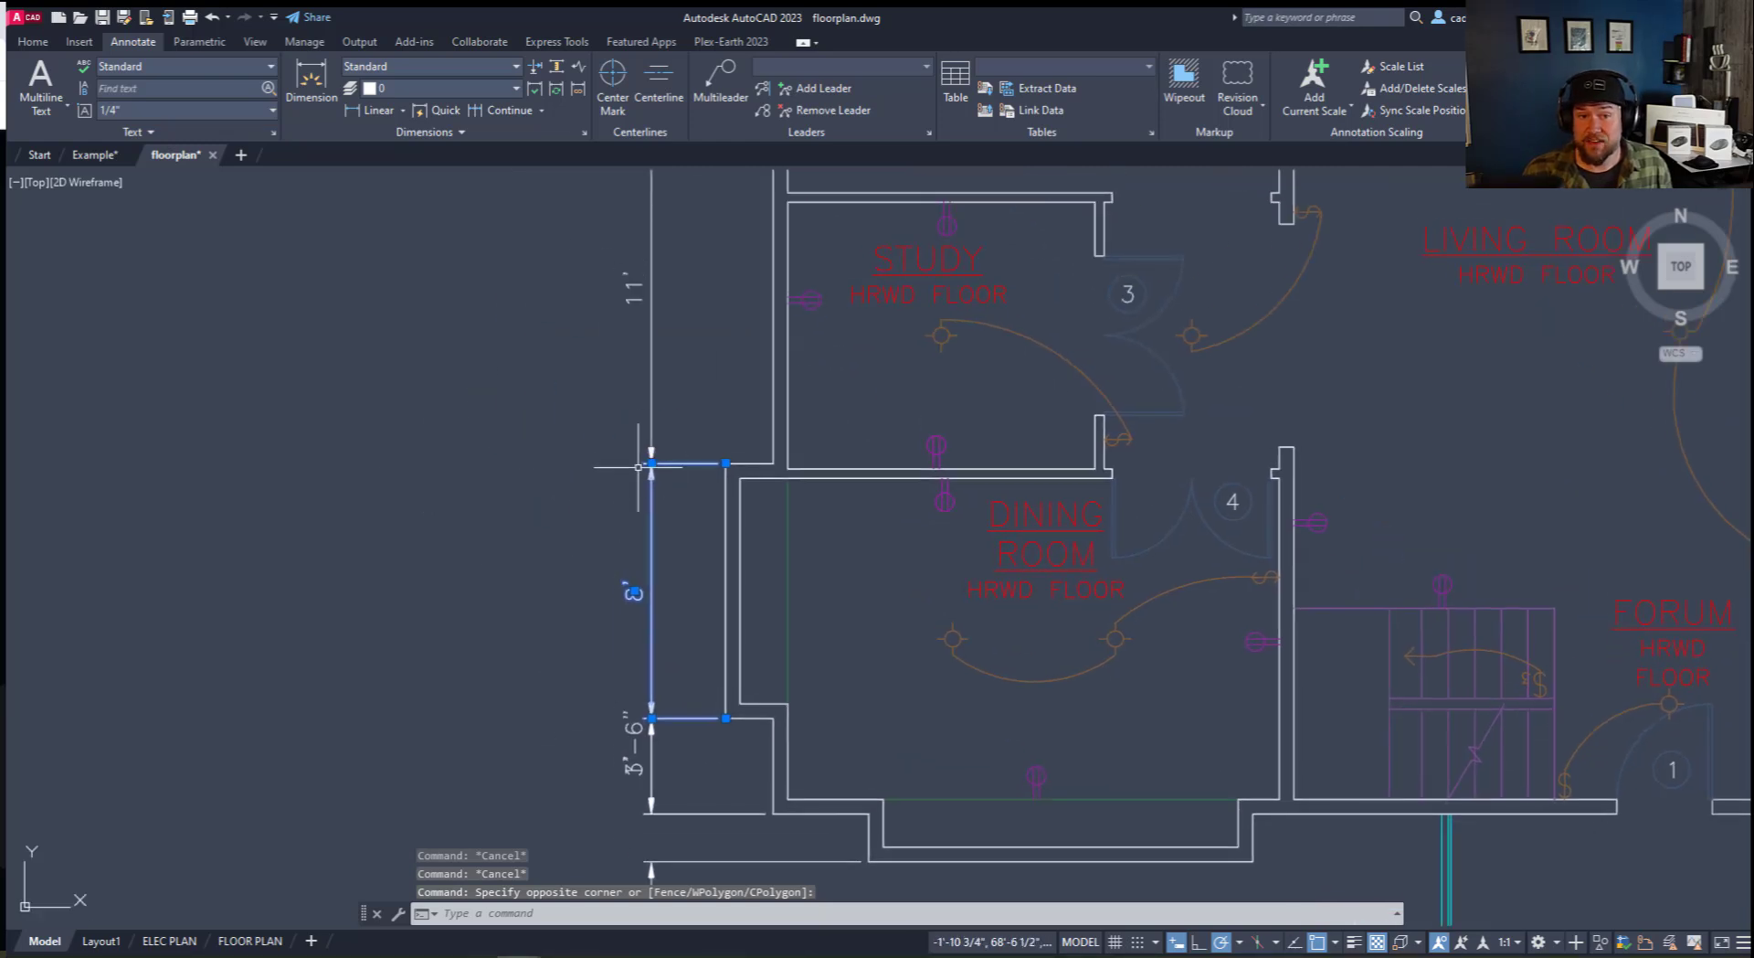
scroll("down", 3)
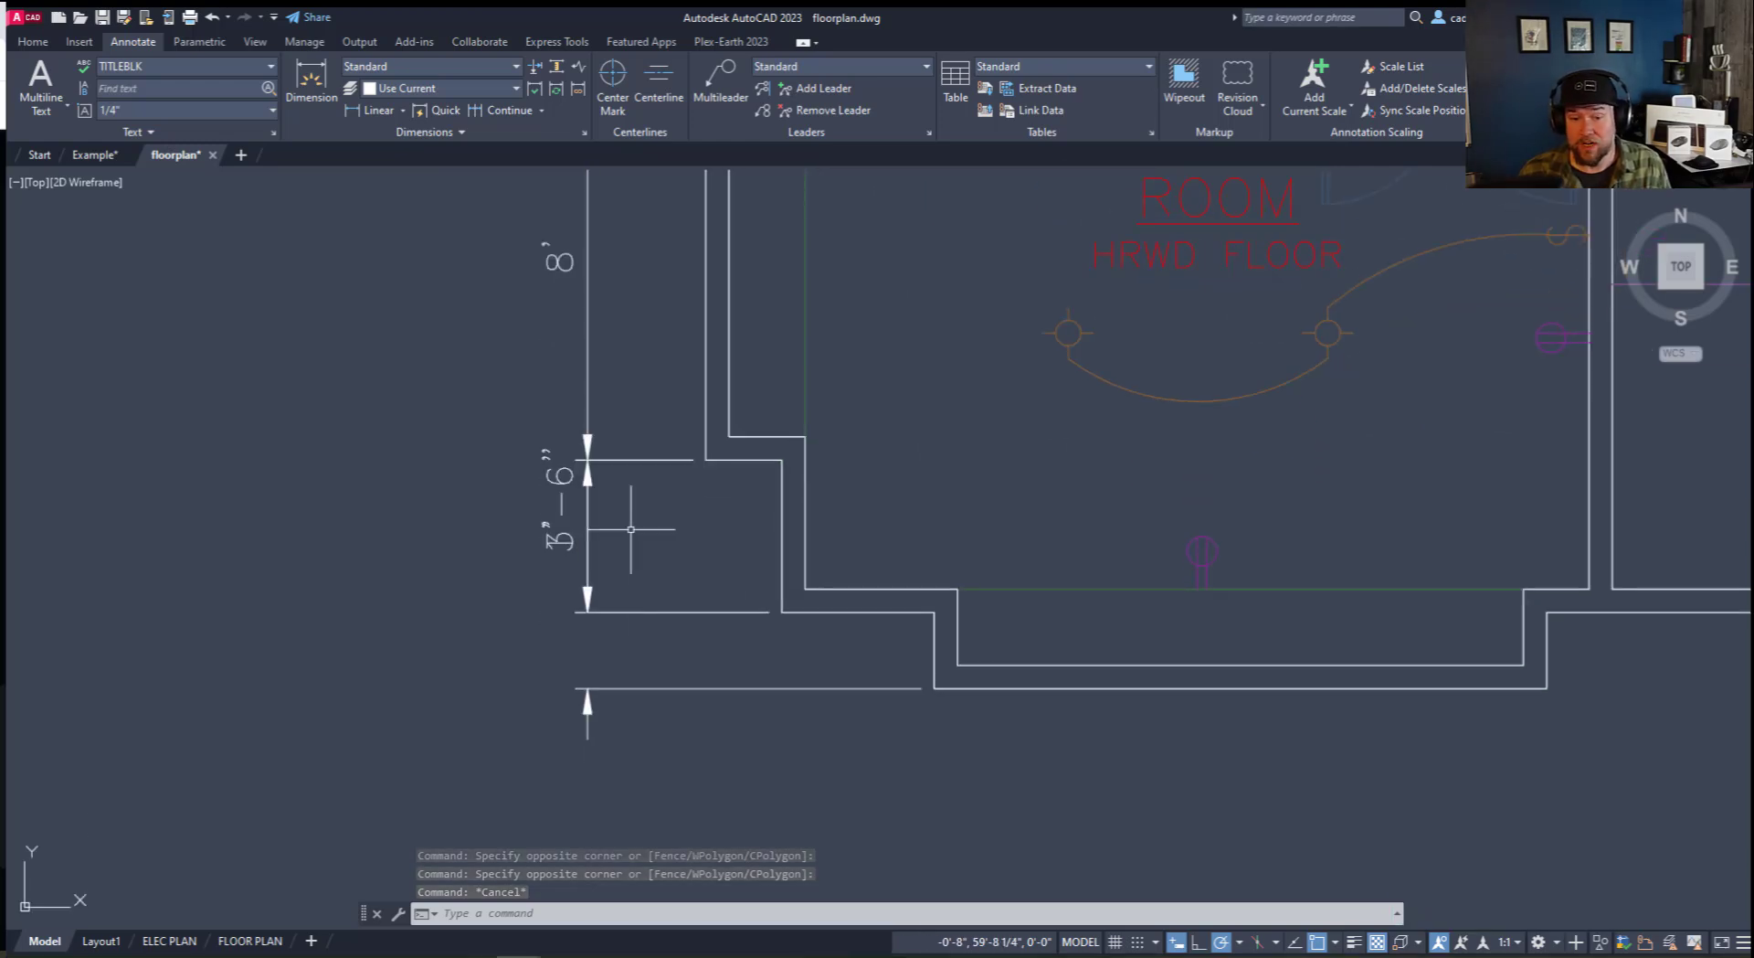
mouse_move(679, 710)
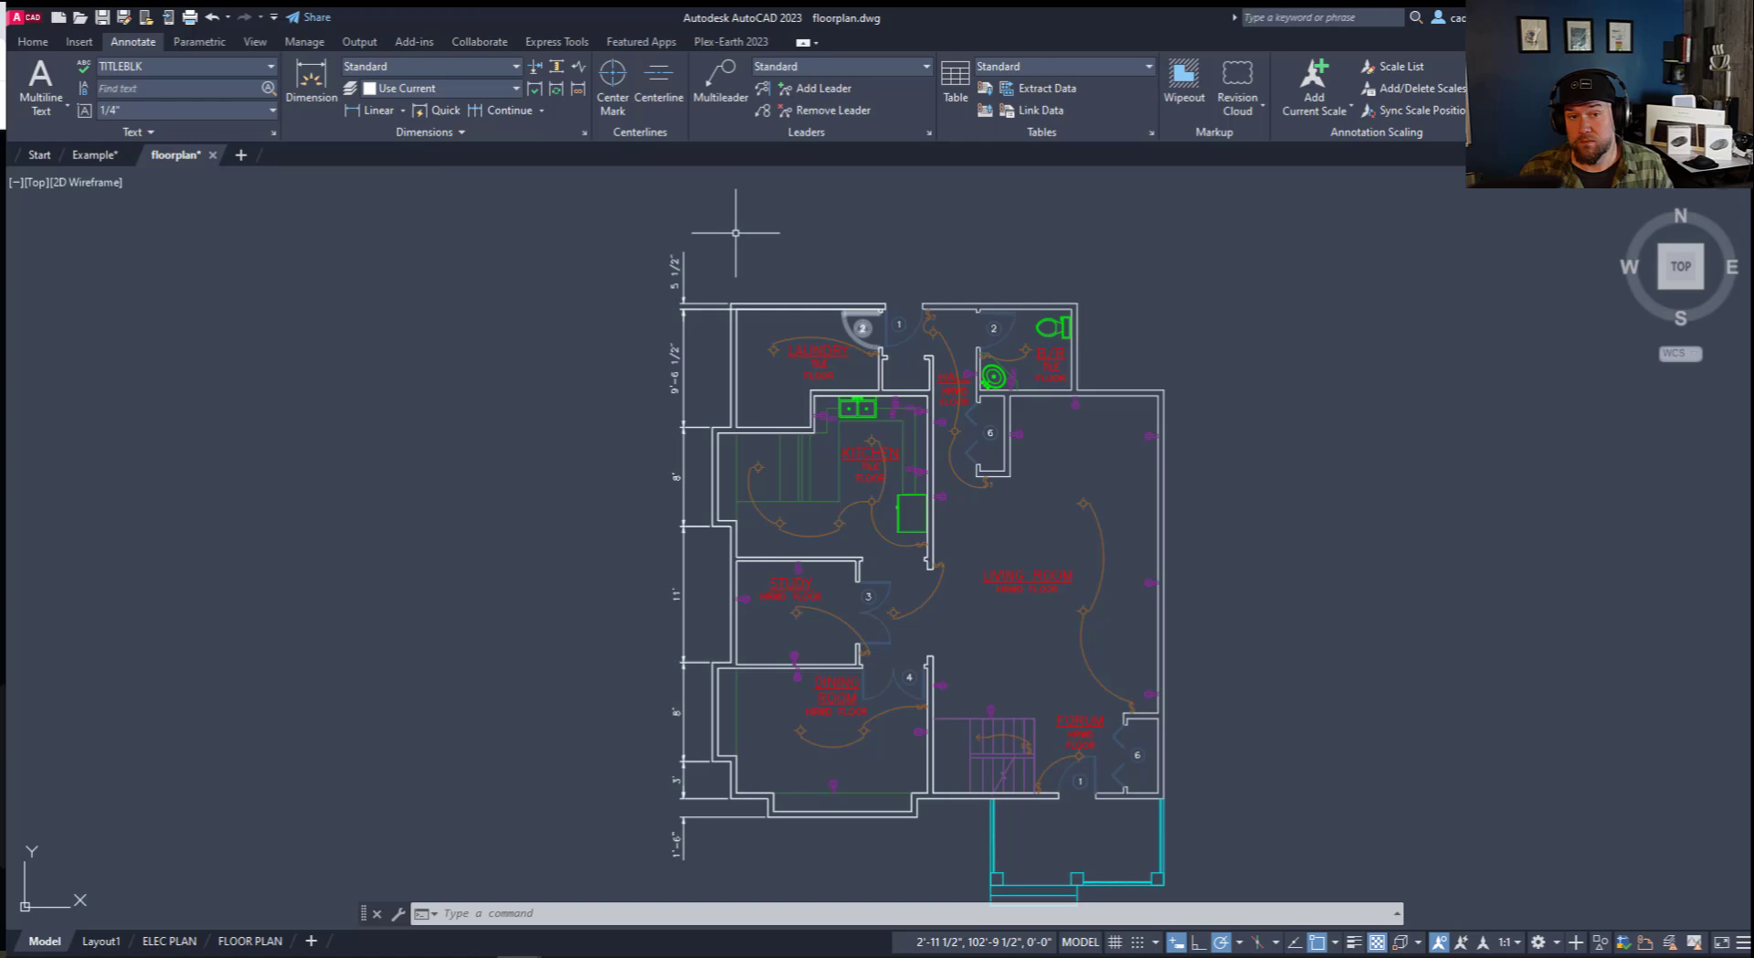
mouse_move(311, 78)
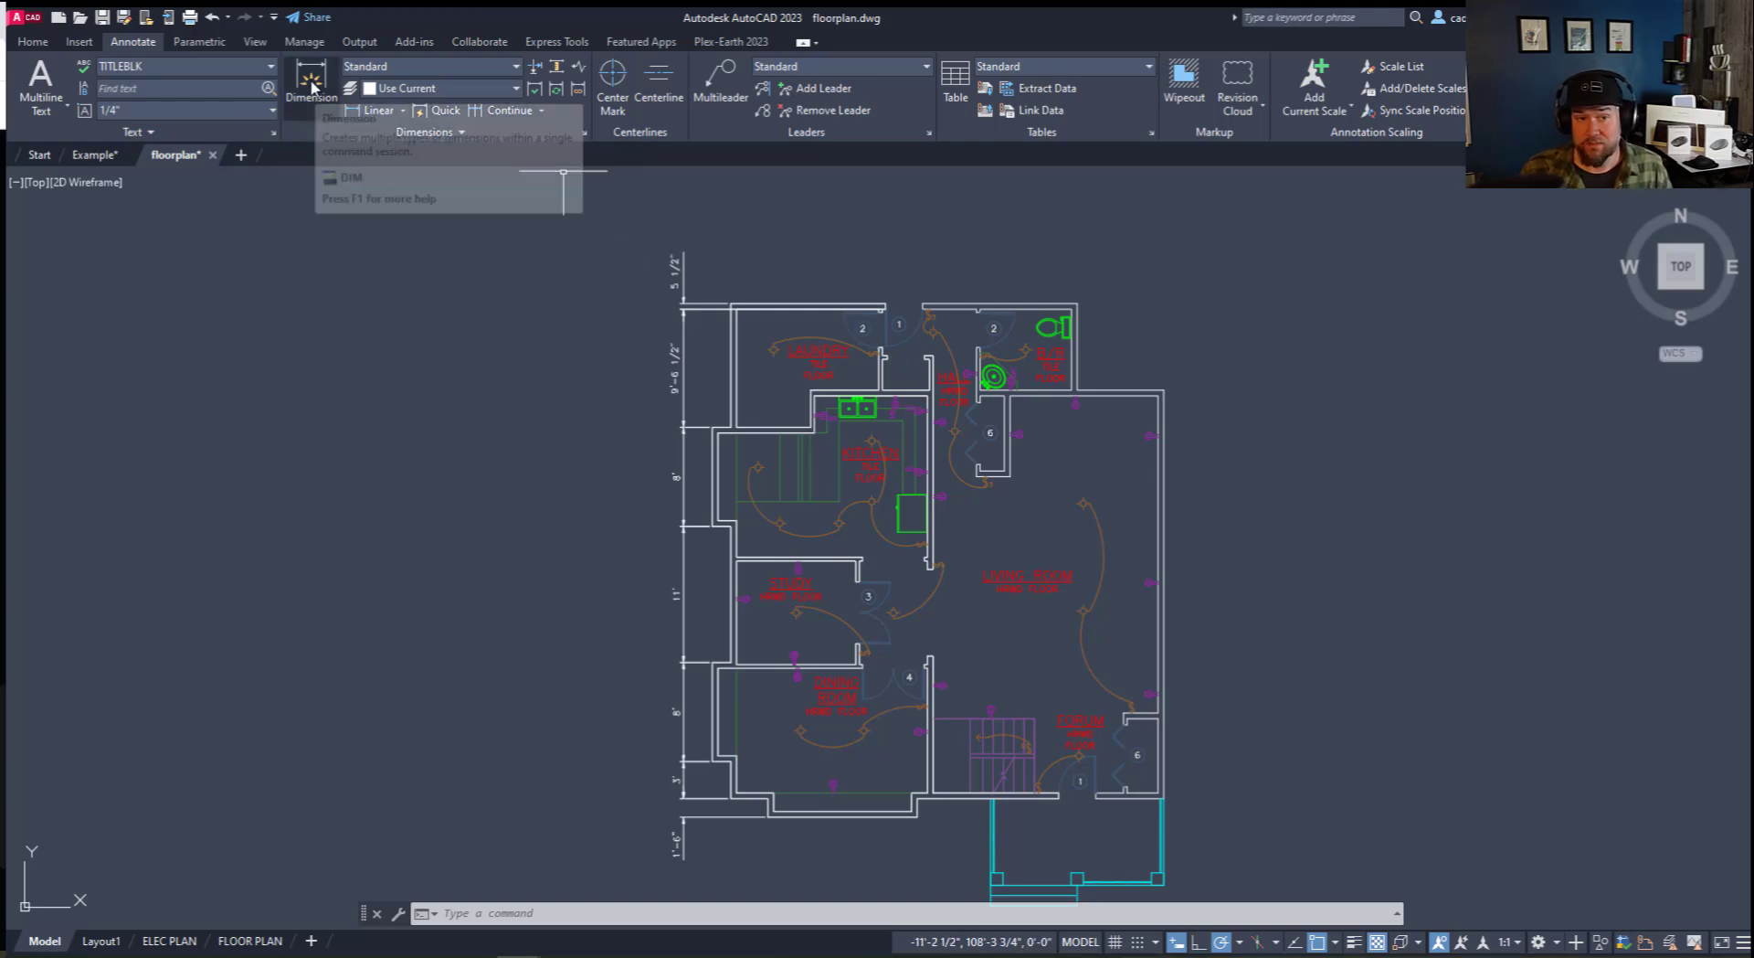
mouse_move(311, 84)
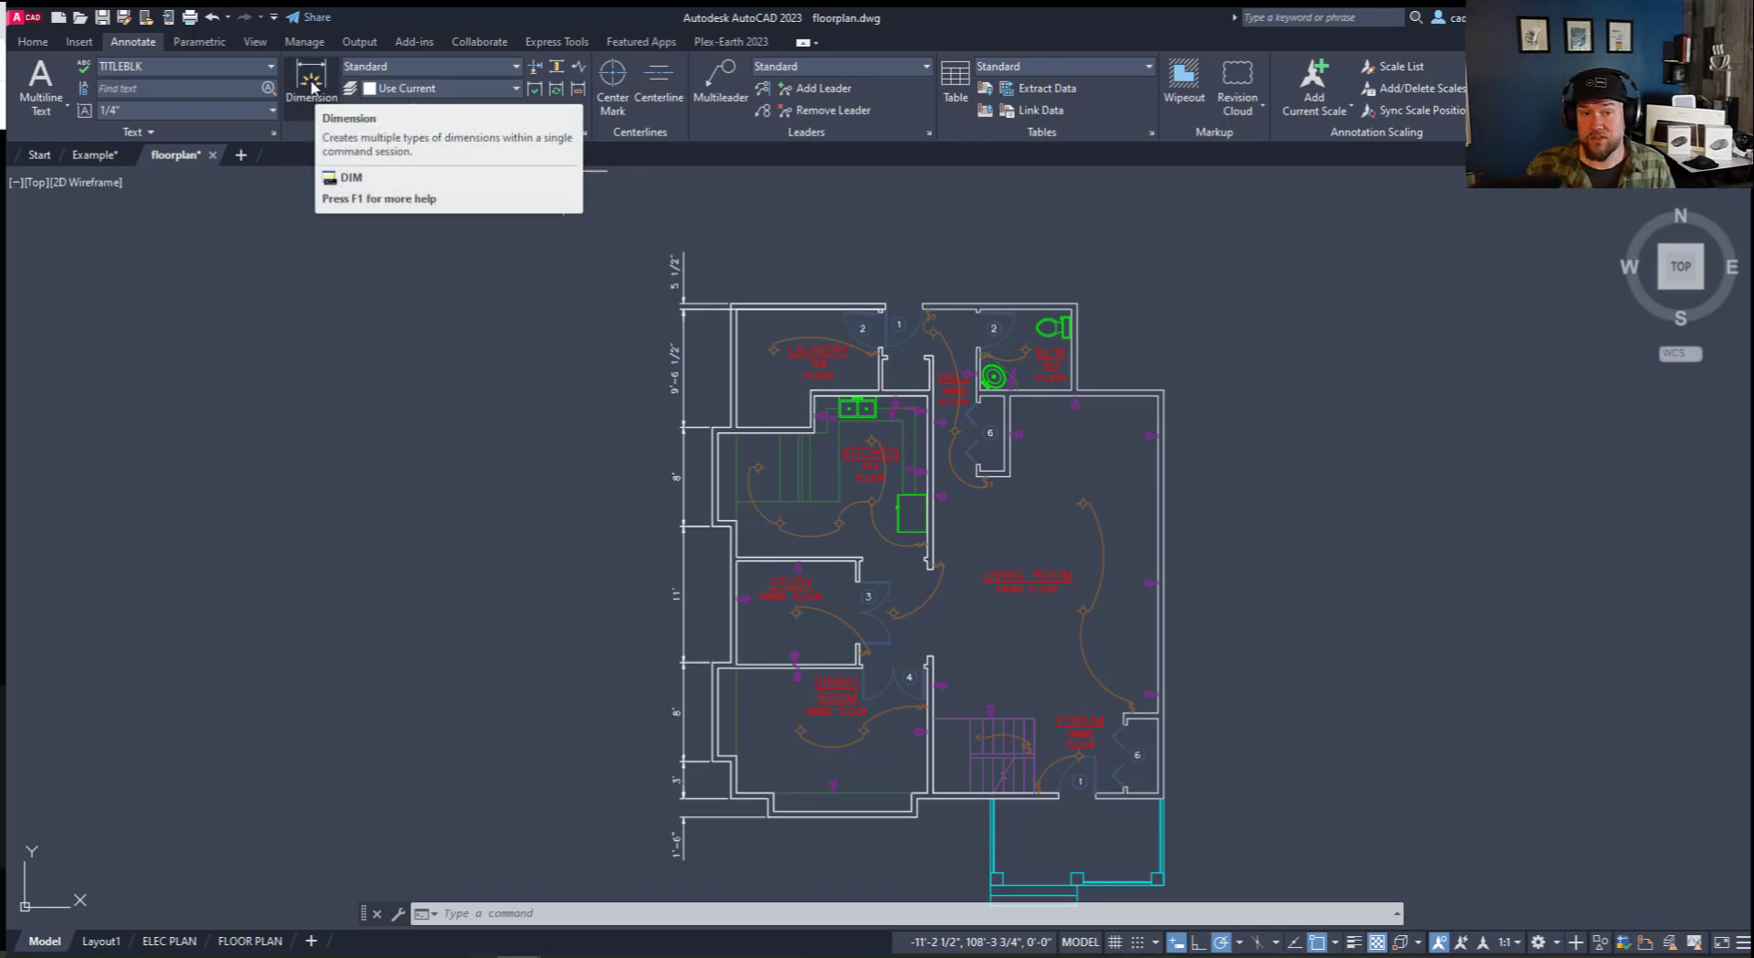
Step: Add two horizontal DIM dimensions above the plan's top exterior wall
left_click(310, 79)
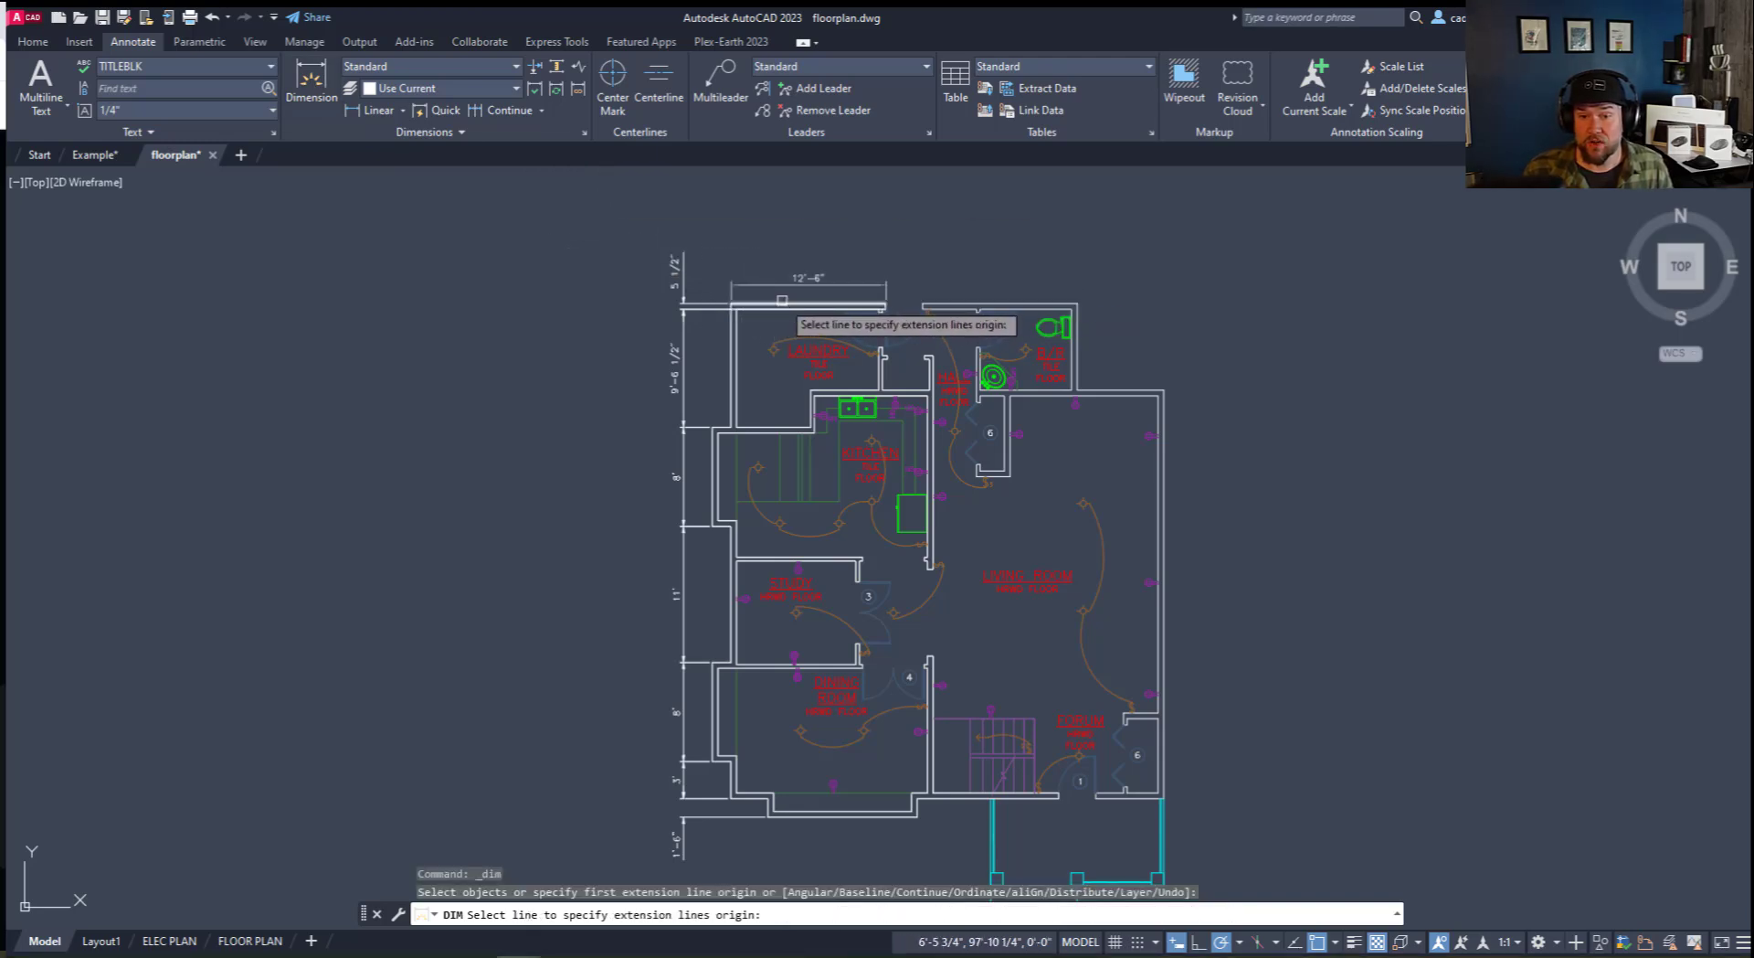
mouse_move(1172, 414)
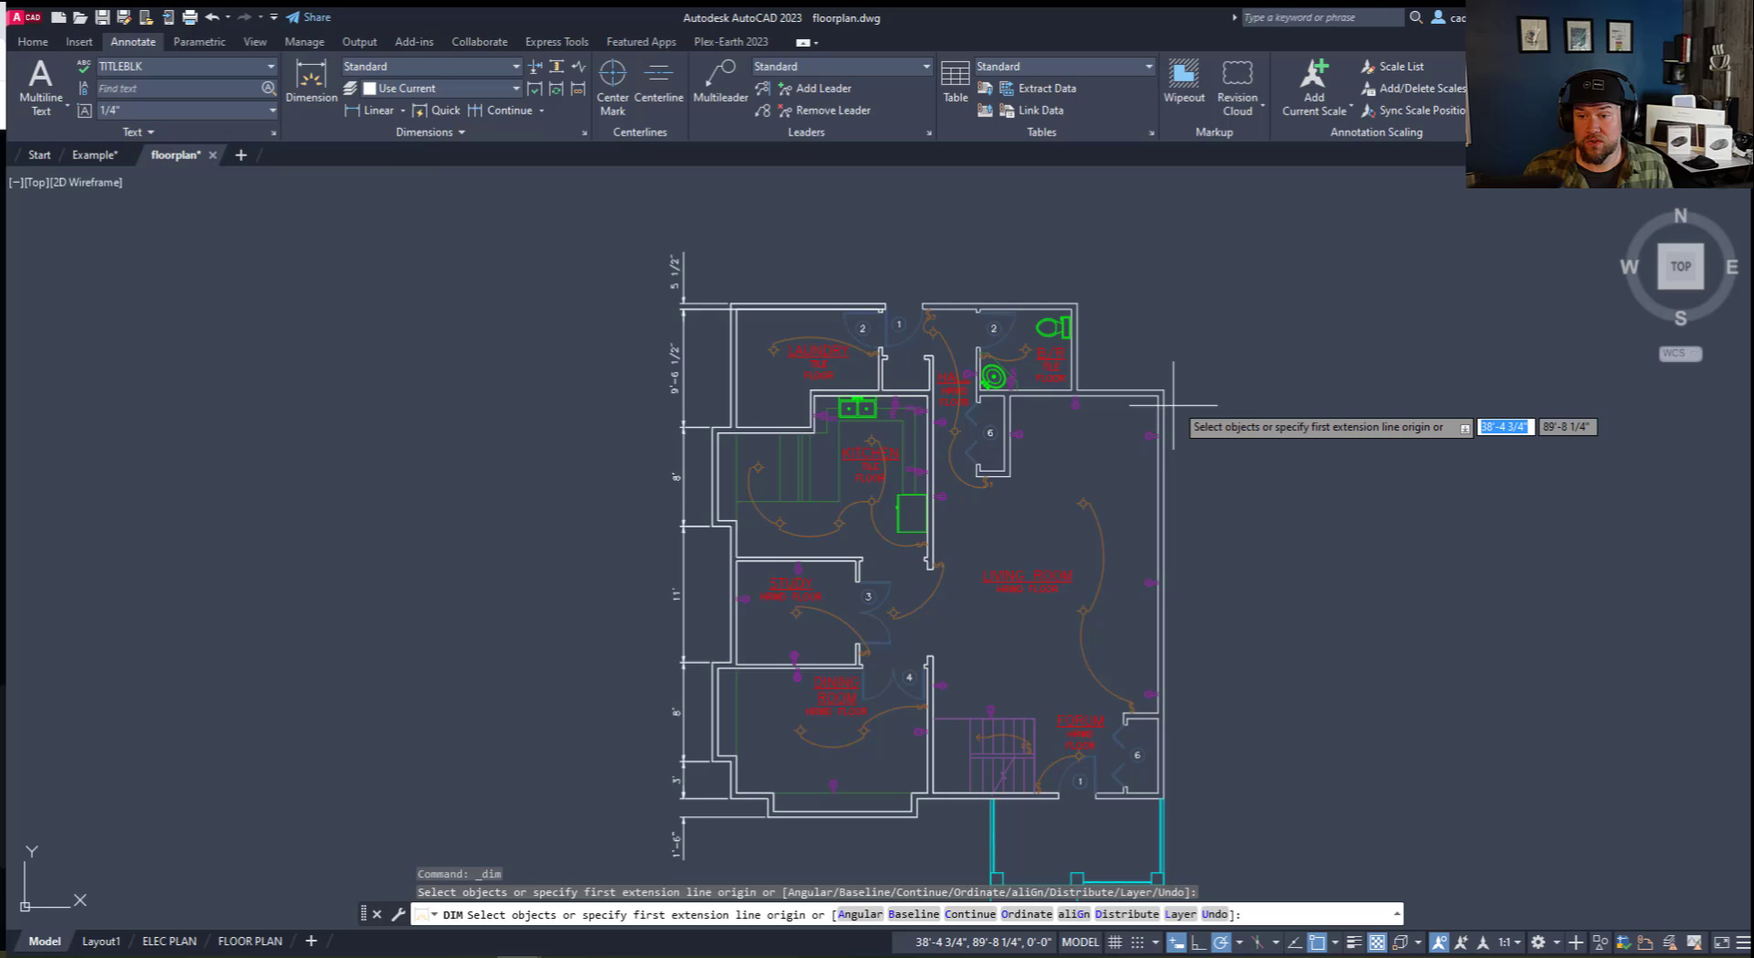
mouse_move(1087, 340)
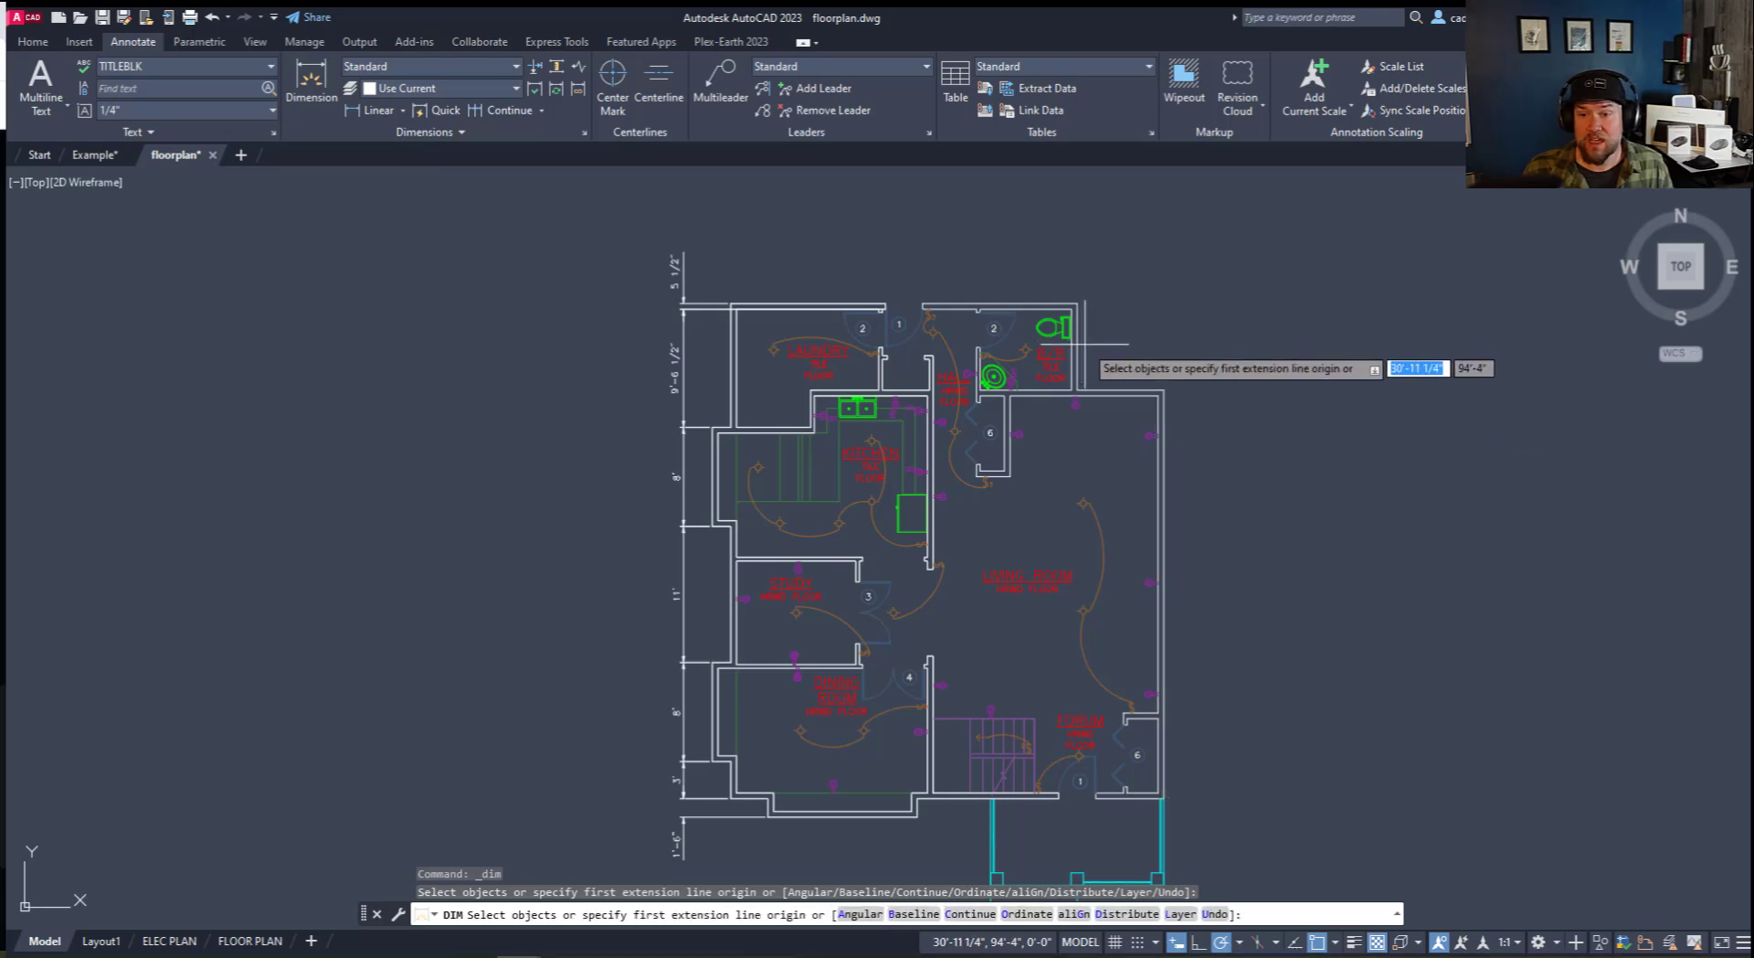
mouse_move(737, 559)
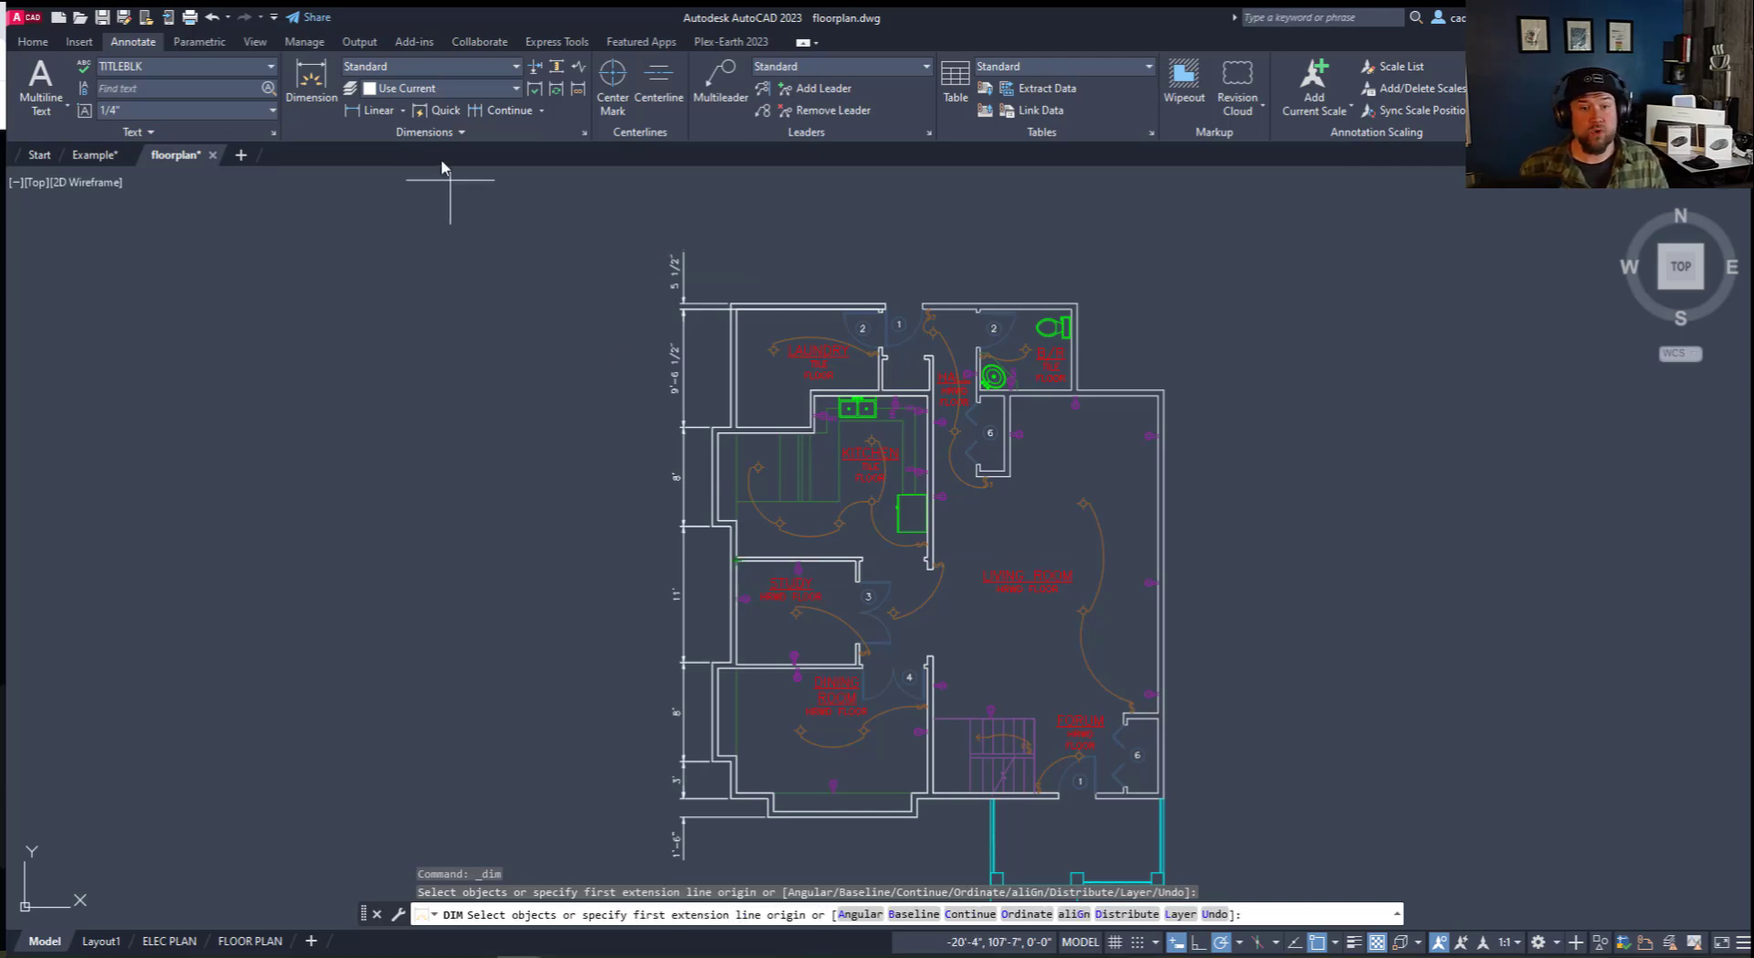
mouse_move(459, 219)
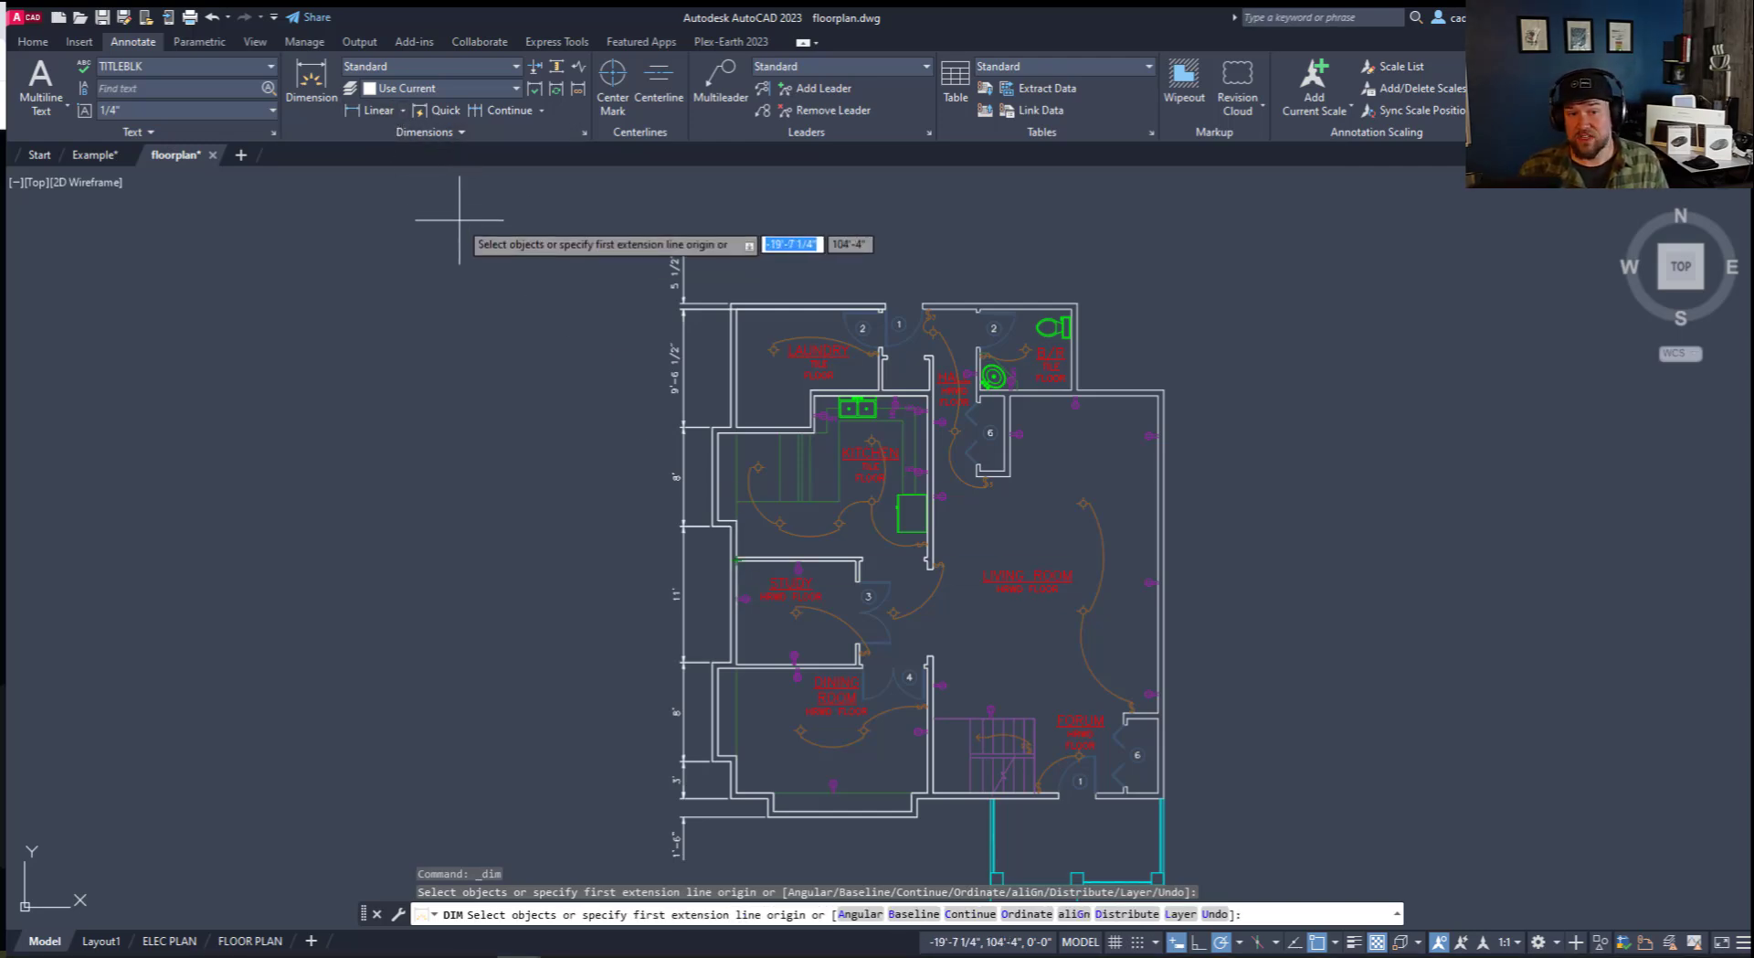
mouse_move(311, 81)
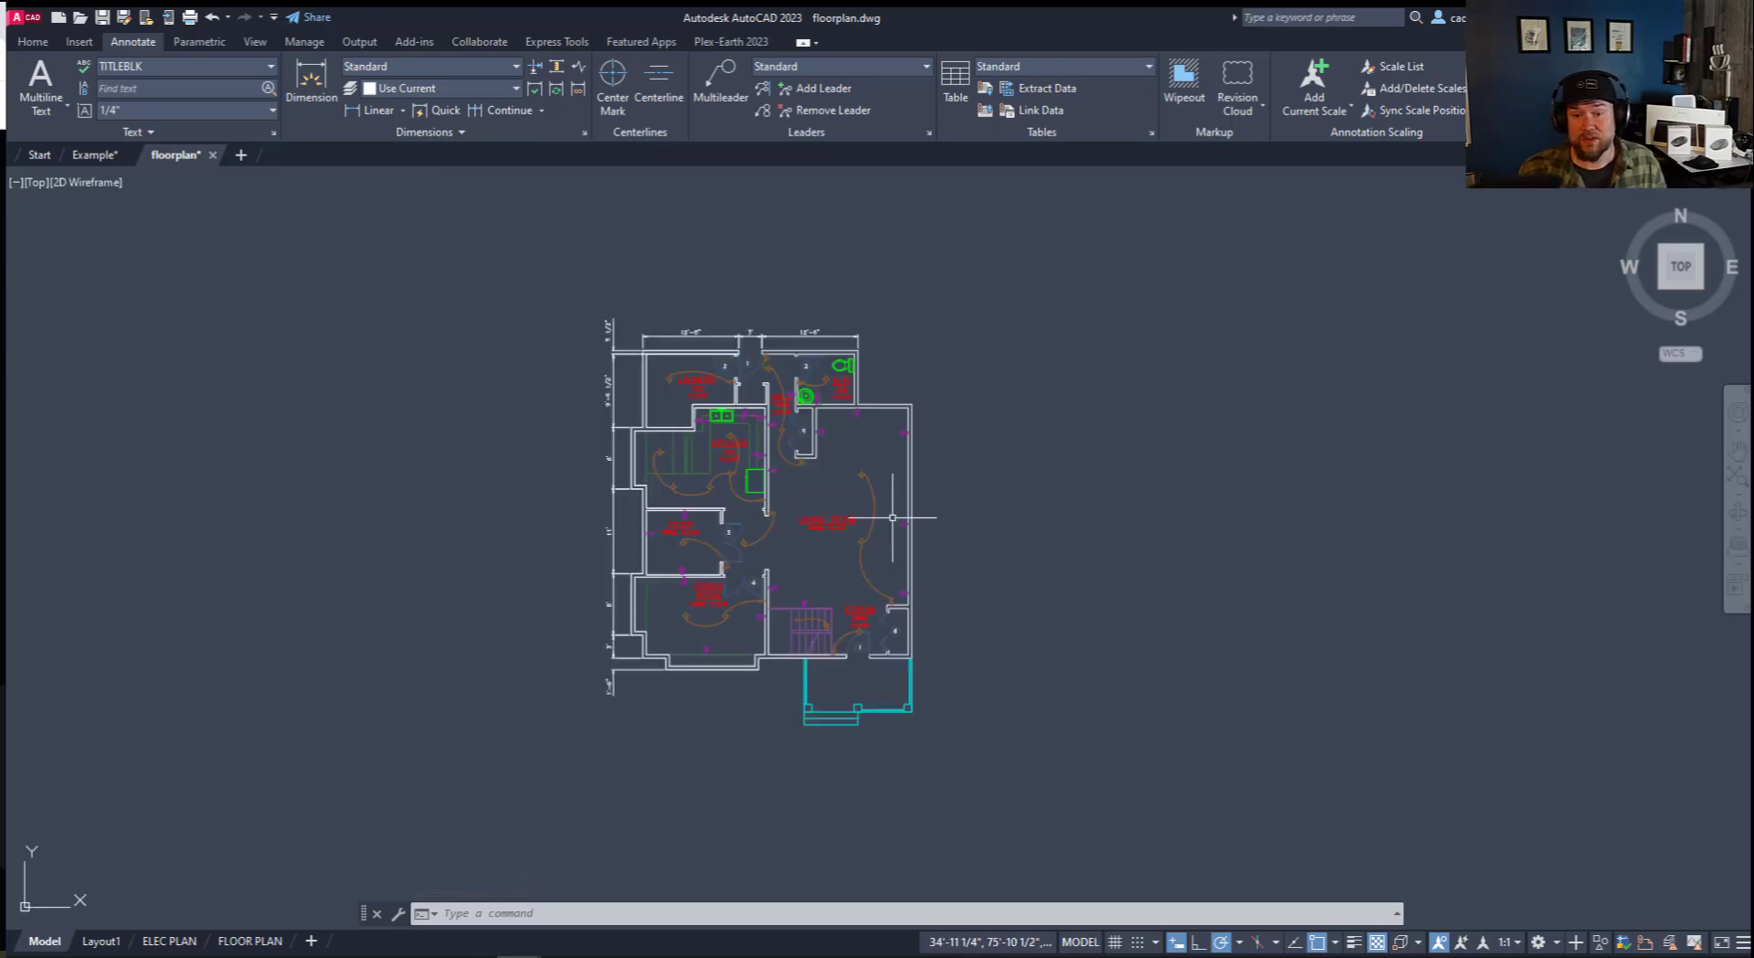
scroll("up", 3)
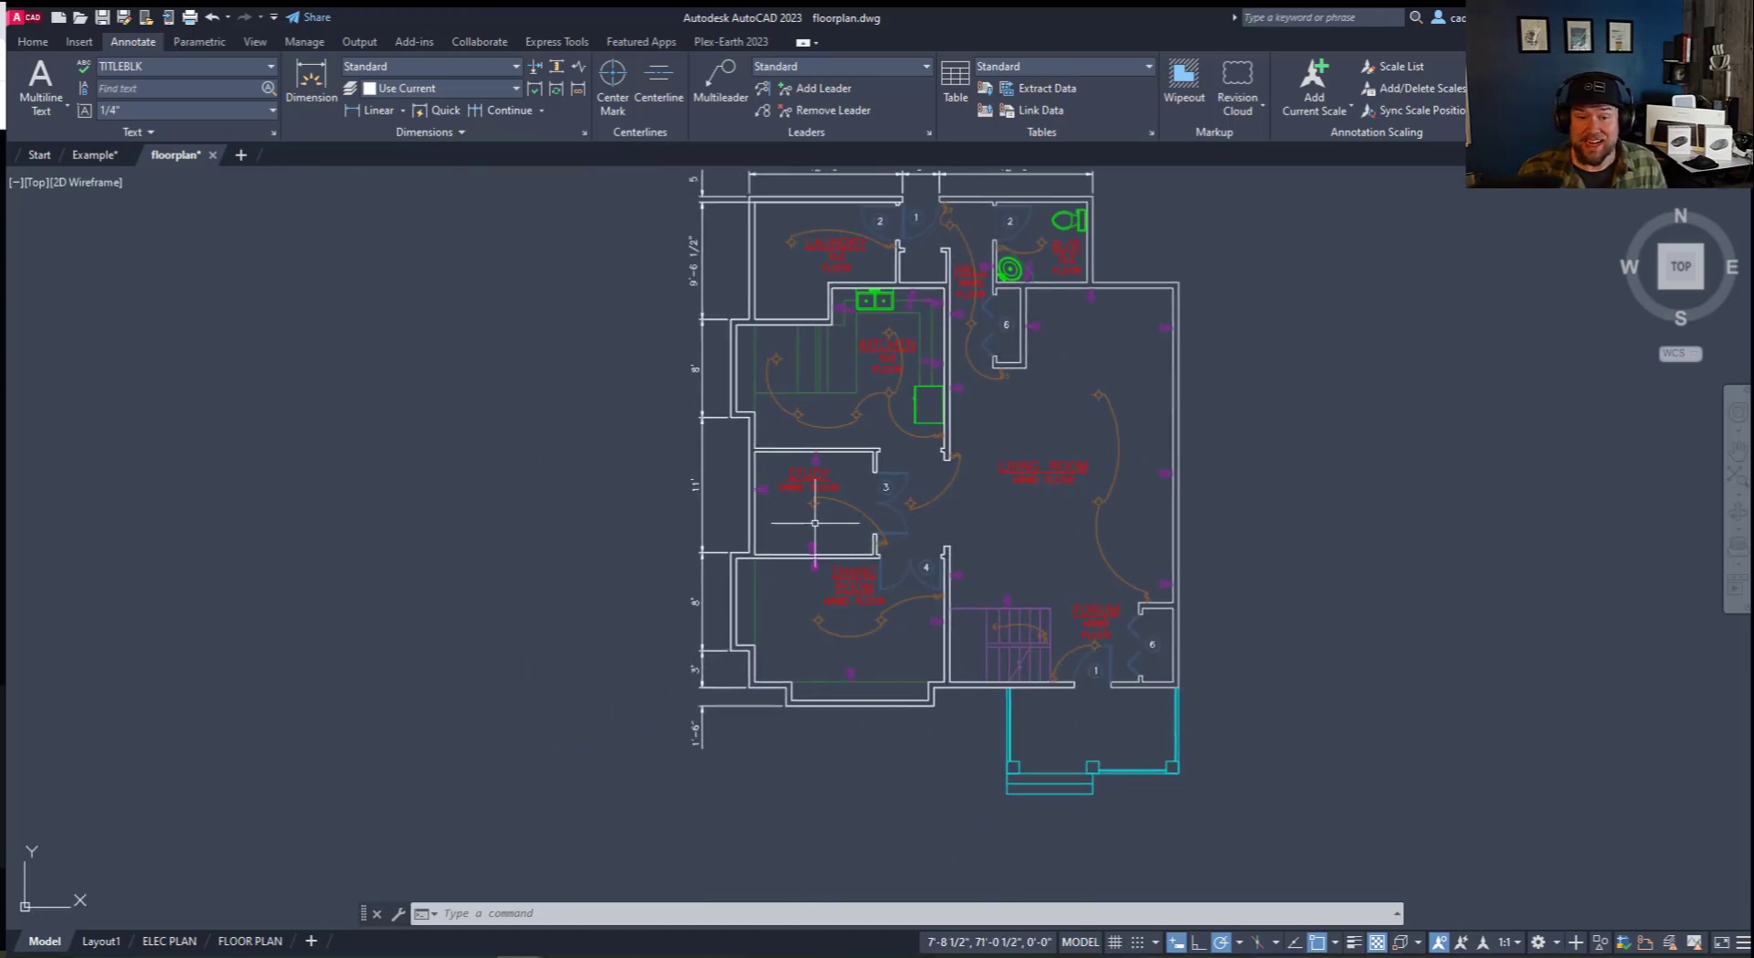